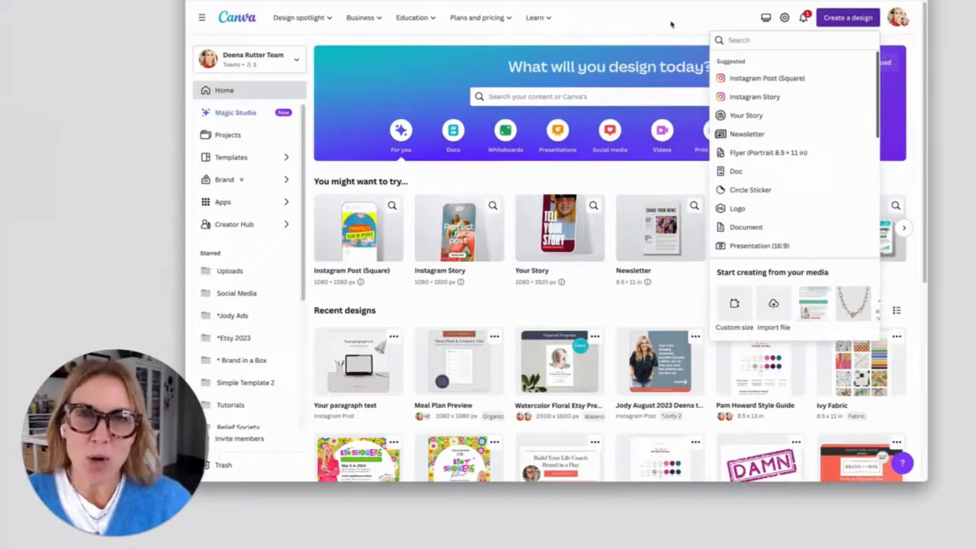
mouse_move(763, 78)
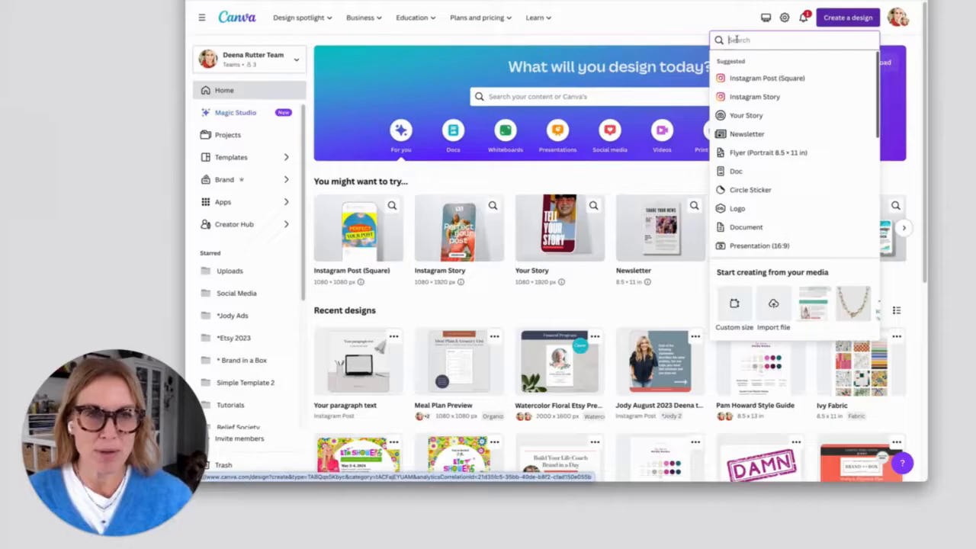
Create a new blank Instagram Post (Square) design from the 'ins' search.
type("inst")
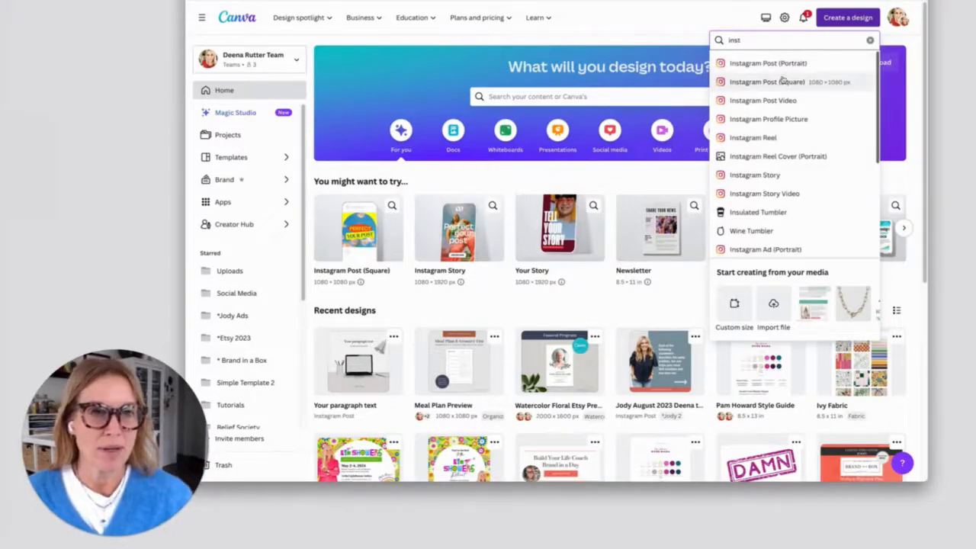
left_click(766, 82)
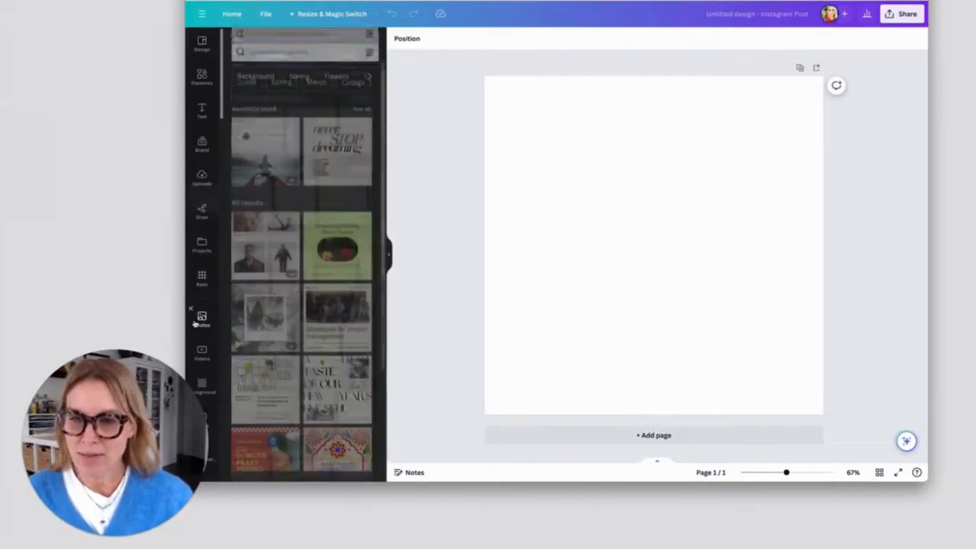
Add the recently used desk photo with plant, laptop and lamp onto the post.
left_click(201, 316)
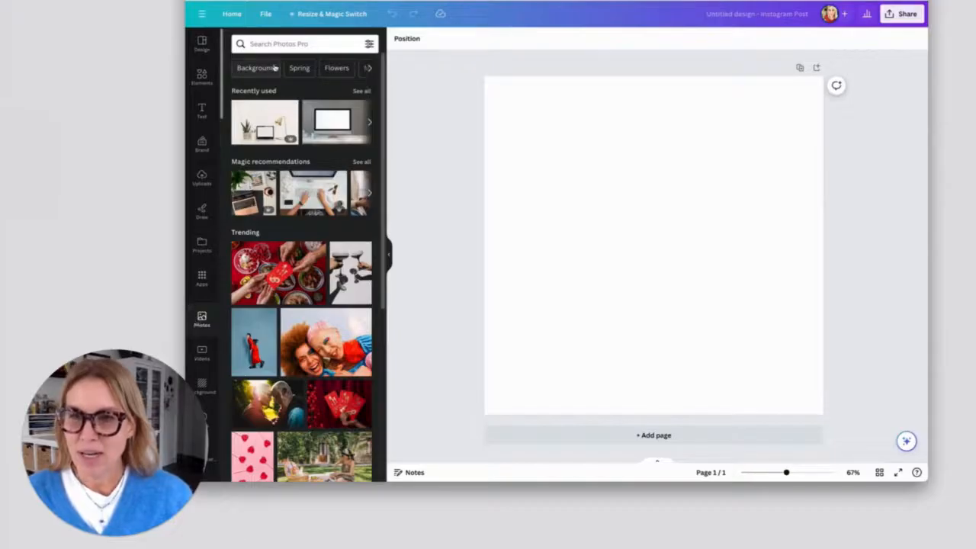
left_click(305, 42)
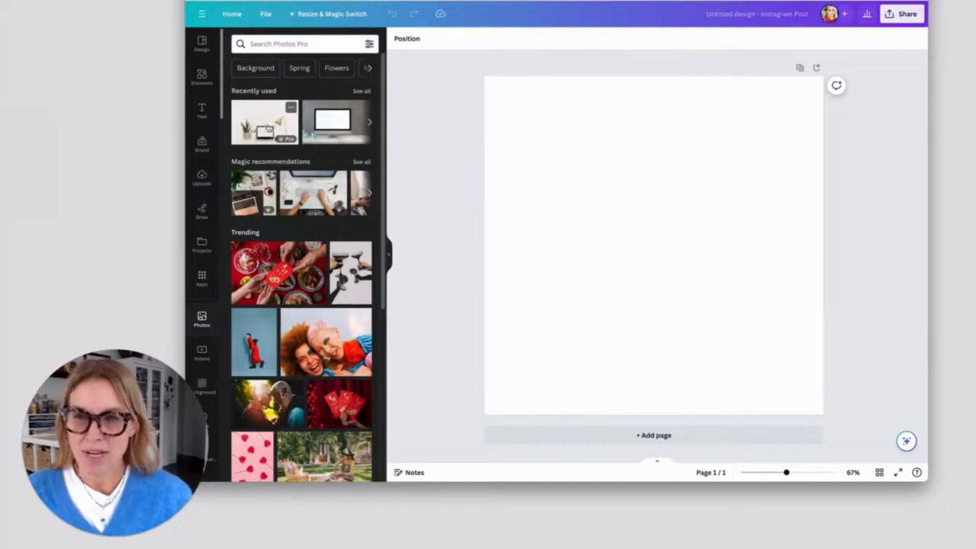
left_click(264, 122)
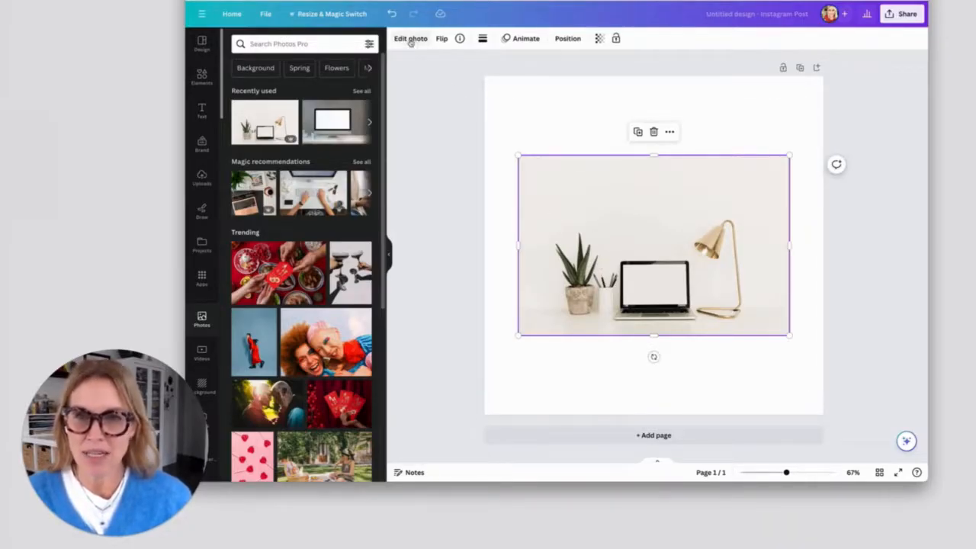
Remove the desk photo's background with BG Remover.
left_click(411, 38)
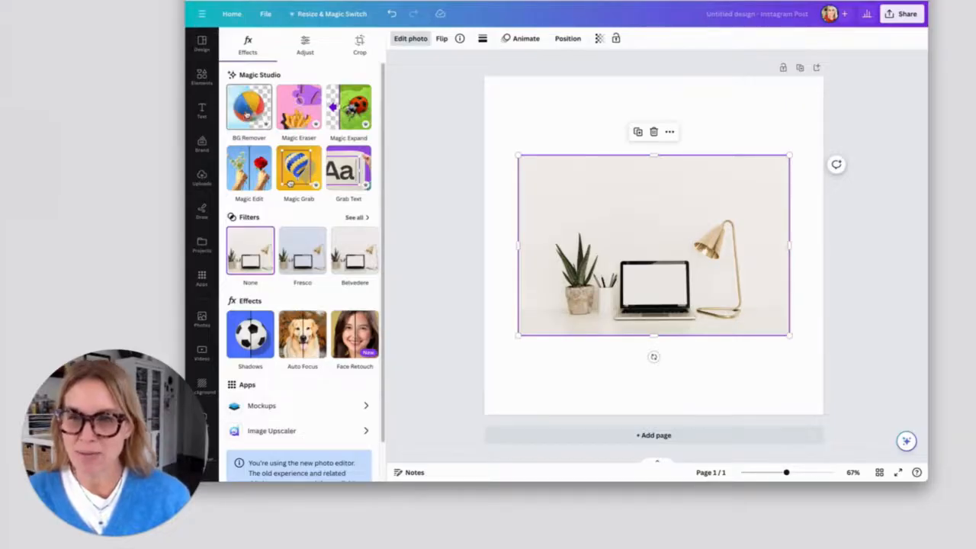
left_click(249, 107)
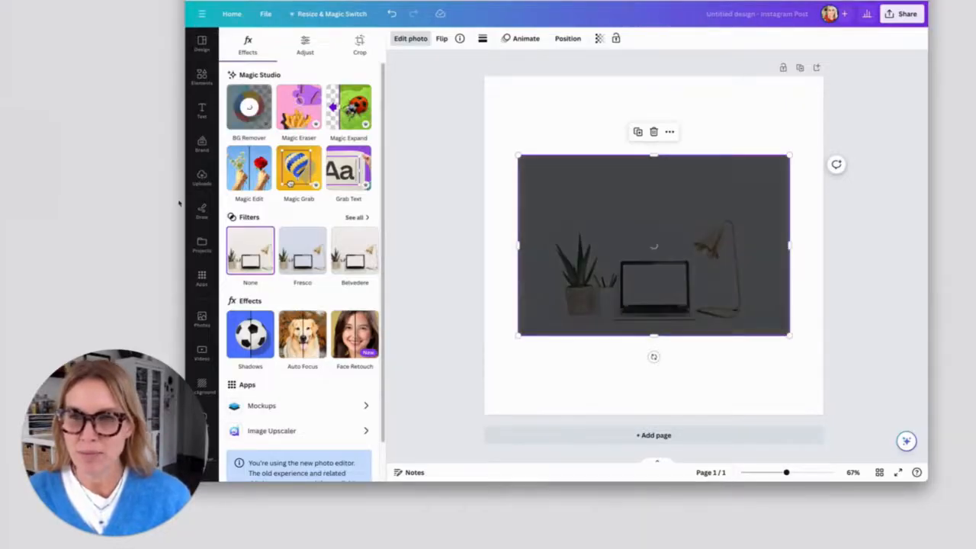
left_click(250, 107)
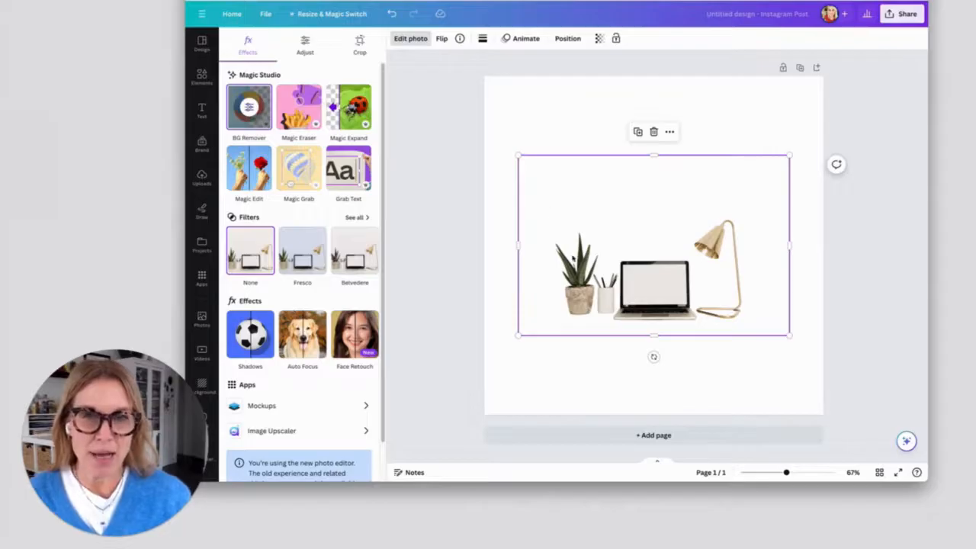
Trim the cut-out's empty sides and enlarge it across the centre of the post.
left_click_drag(517, 245, 525, 246)
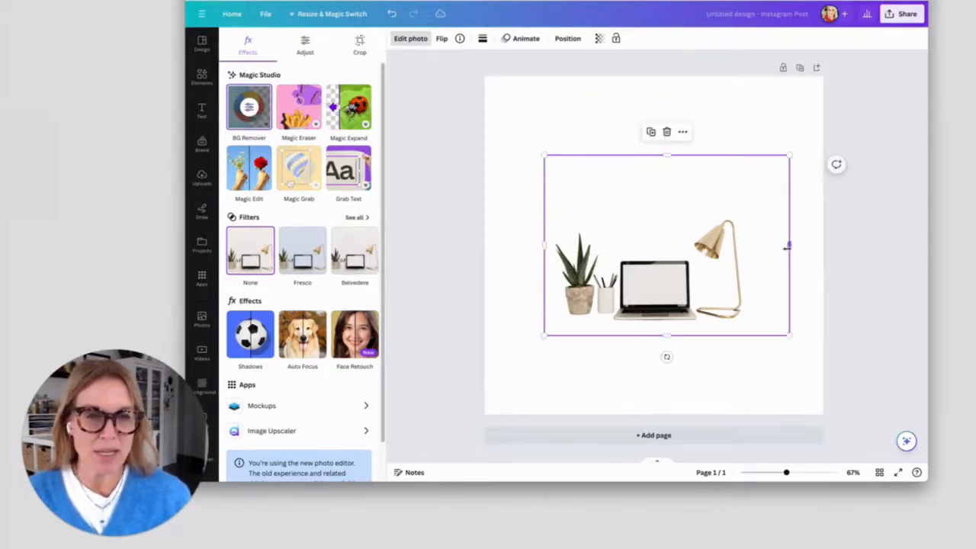
left_click_drag(787, 245, 757, 246)
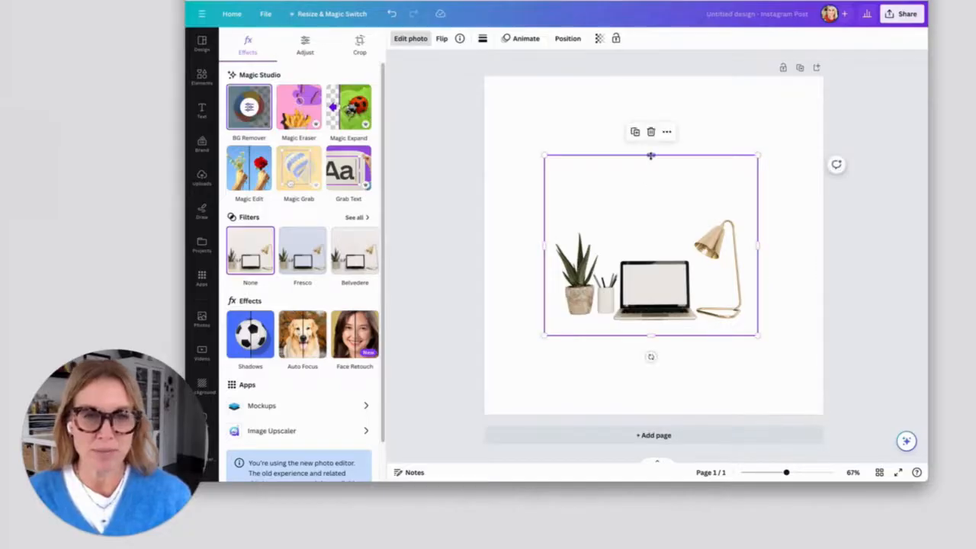
left_click_drag(650, 156, 650, 200)
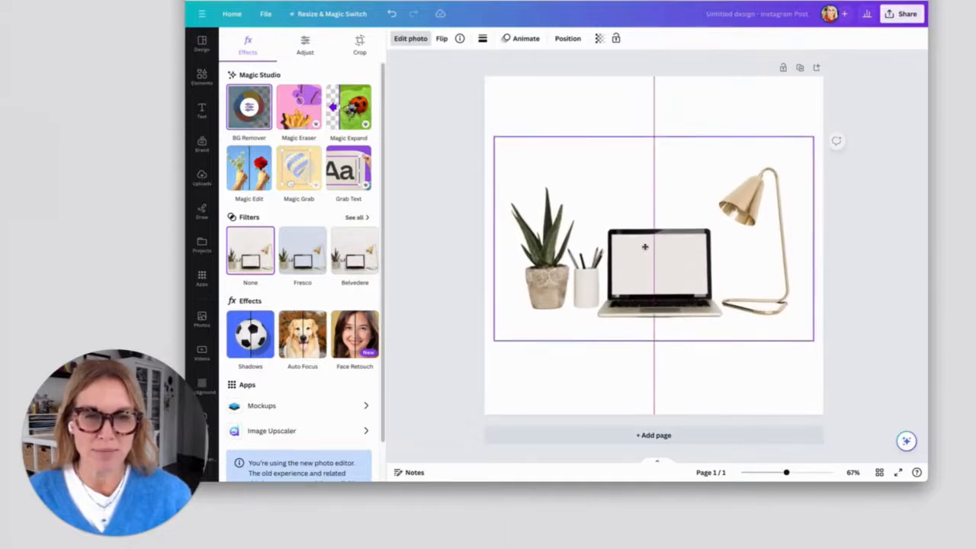
left_click(644, 252)
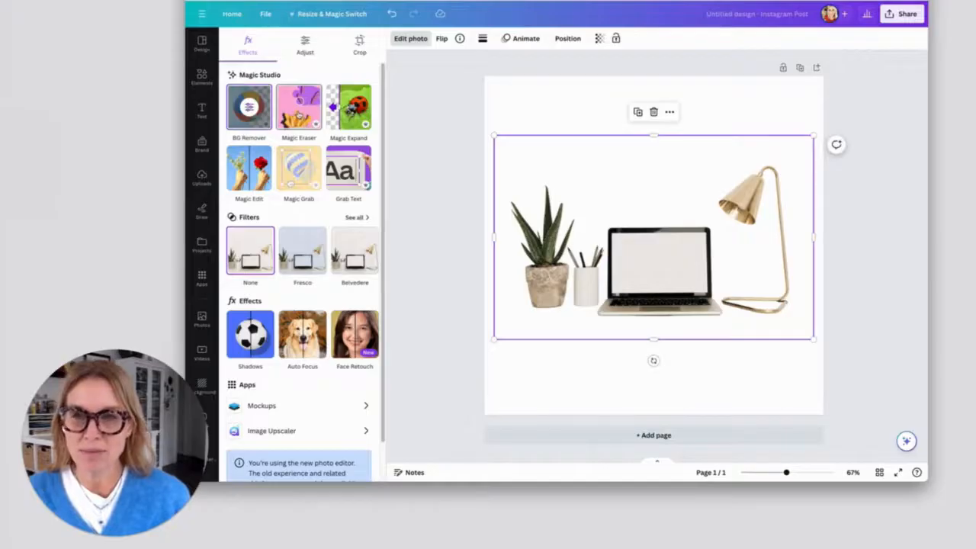
Magic-erase the potted plant, brushing over its leaves and pot with an adjusted brush size.
left_click(300, 107)
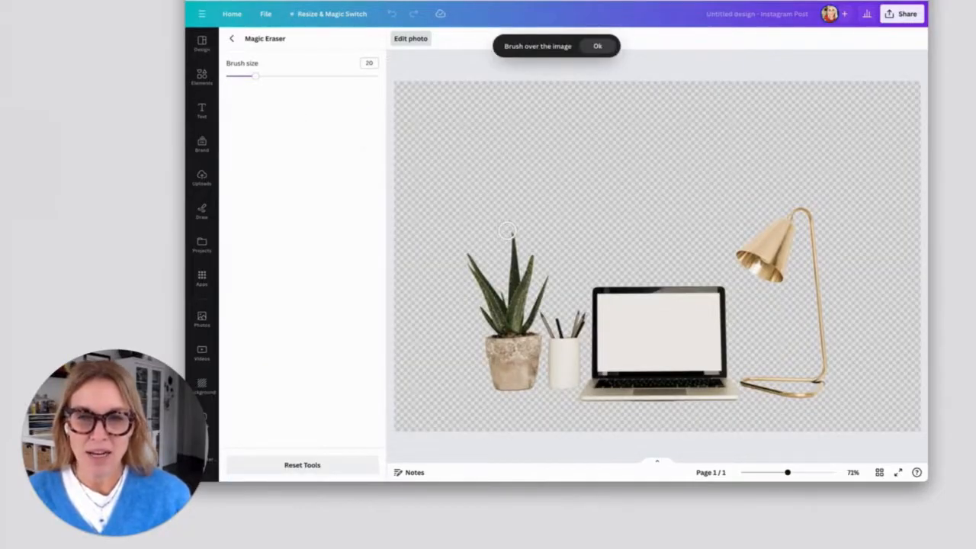
left_click_drag(256, 76, 244, 76)
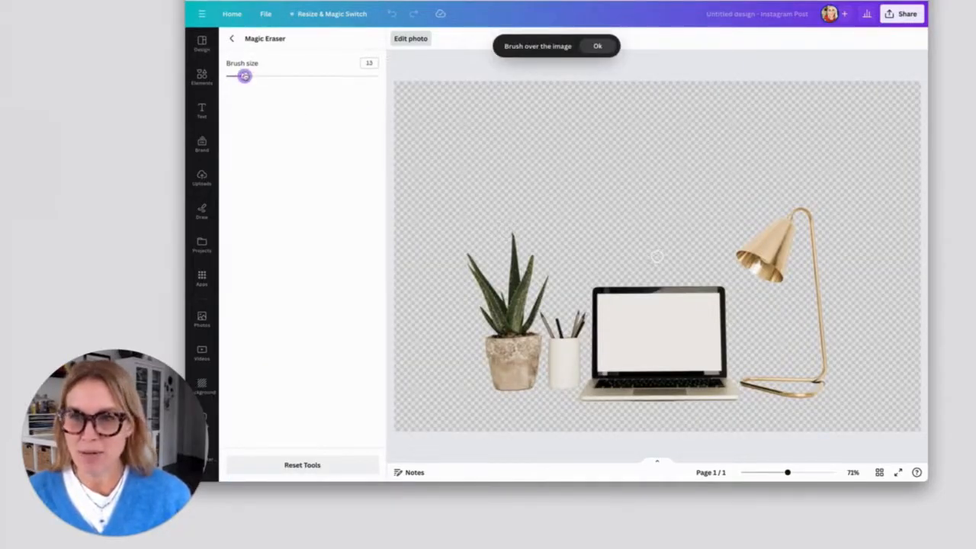
left_click_drag(244, 76, 247, 76)
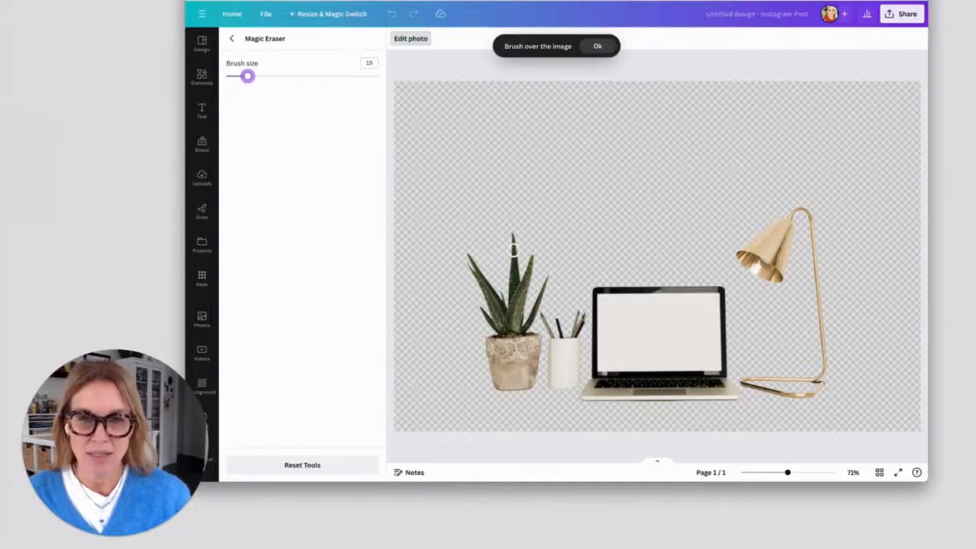
left_click_drag(511, 229, 515, 328)
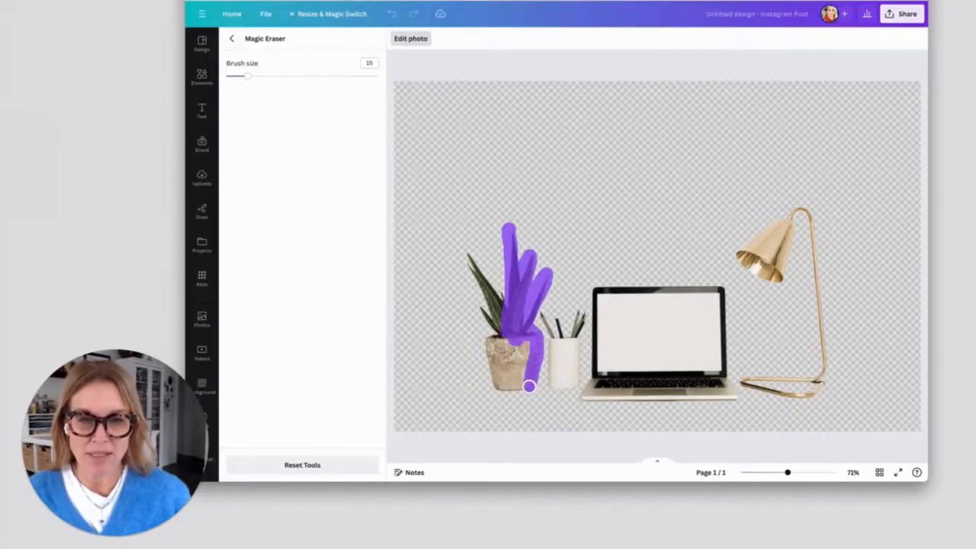
left_click_drag(528, 388, 519, 368)
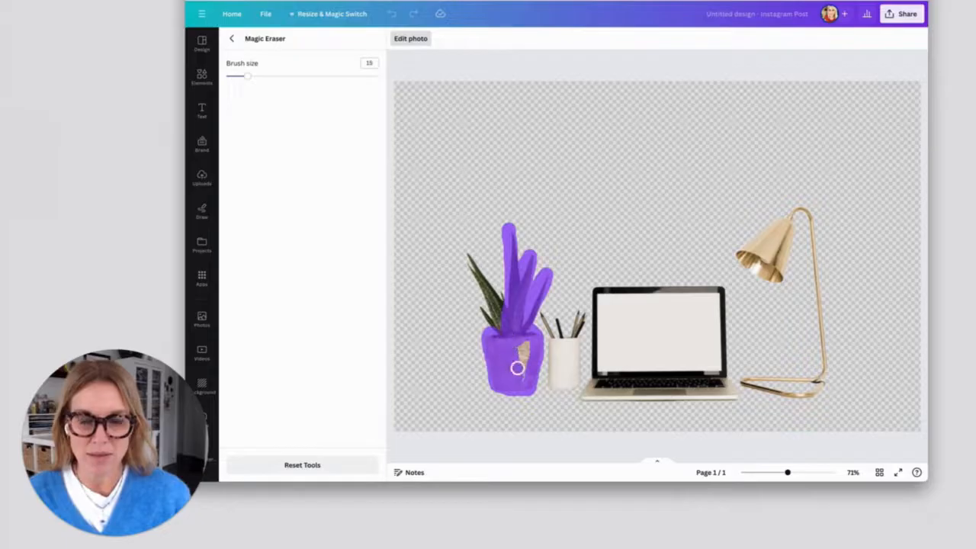
left_click_drag(517, 368, 507, 319)
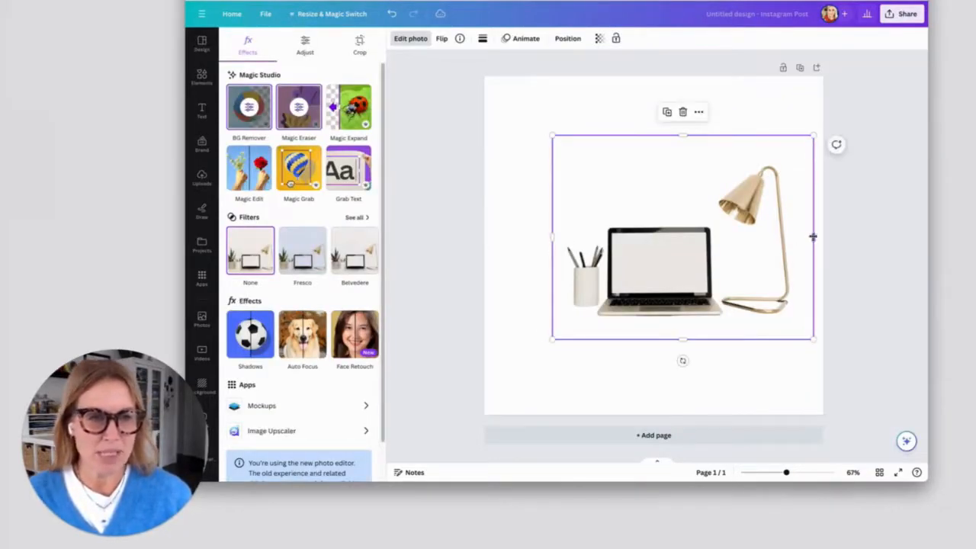
Enlarge the photo and stretch a rectangle across the bottom of the page.
left_click_drag(684, 237, 628, 237)
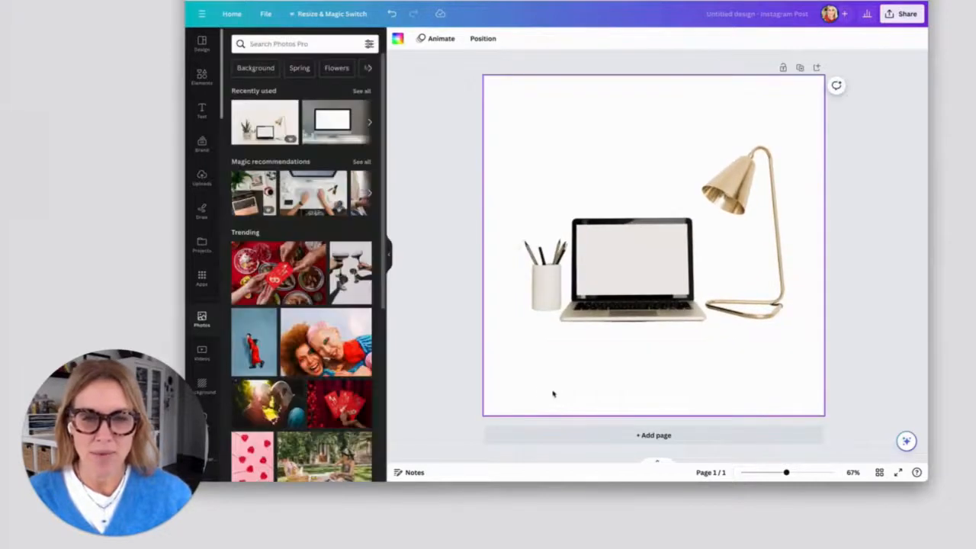
mouse_move(519, 379)
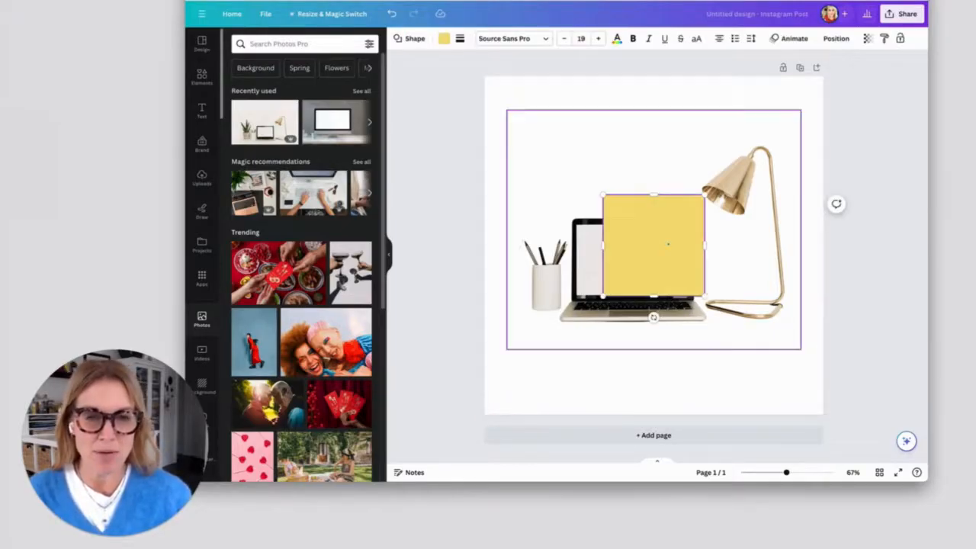
left_click_drag(653, 244, 534, 363)
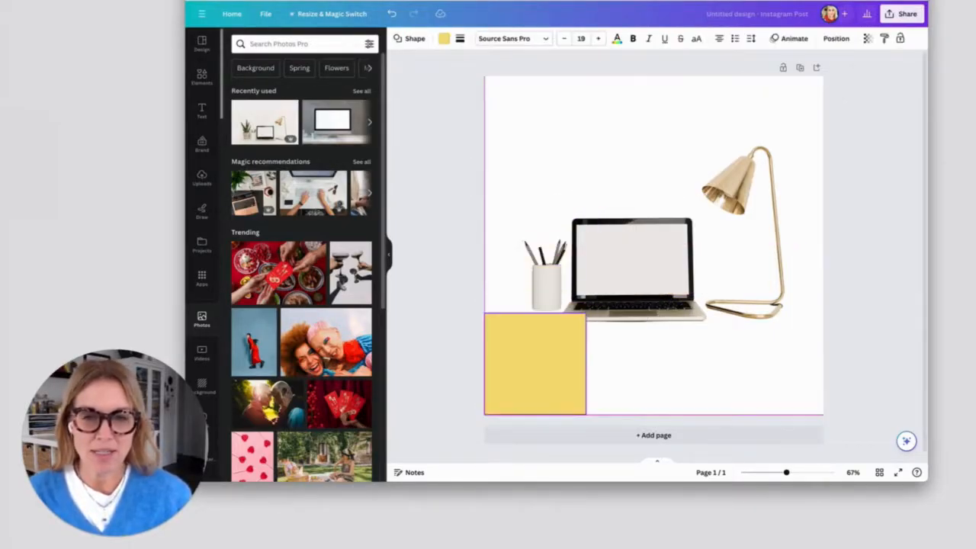
left_click_drag(586, 413, 650, 414)
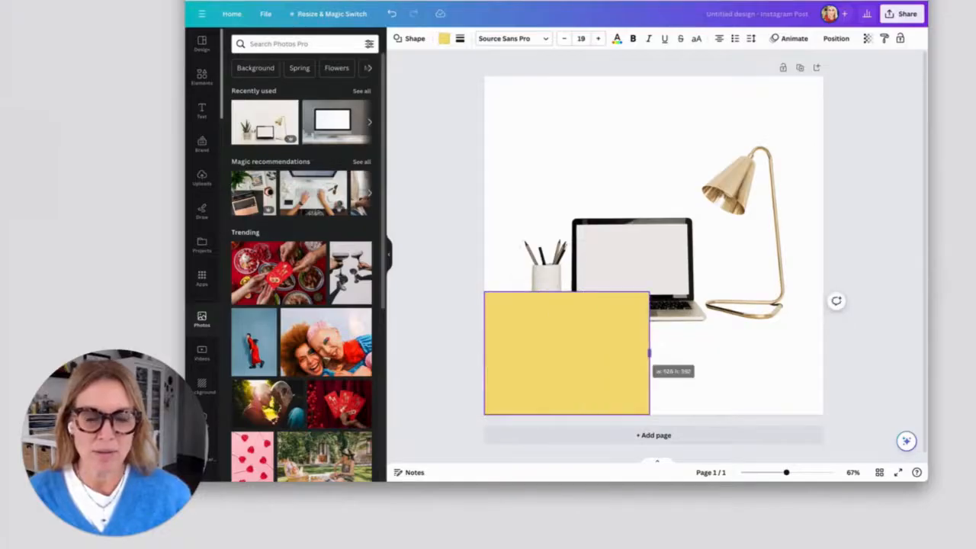
left_click_drag(650, 354, 822, 354)
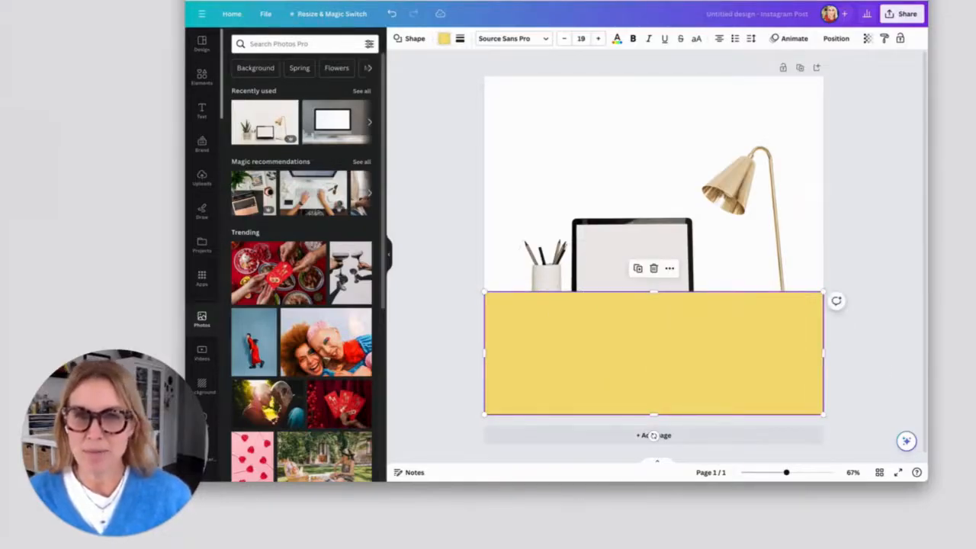
Colour the rectangle desk-grey and send it behind the desk photo.
left_click(438, 38)
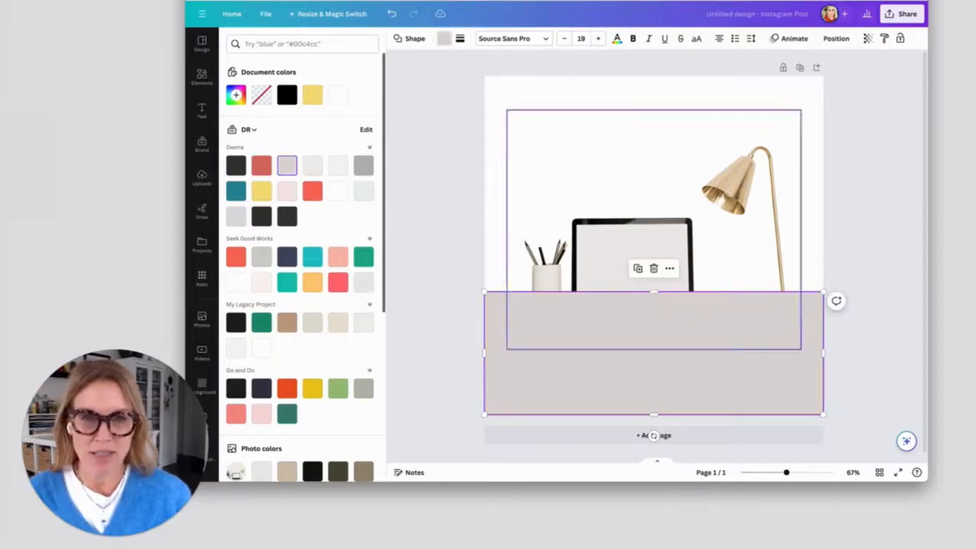
left_click(836, 40)
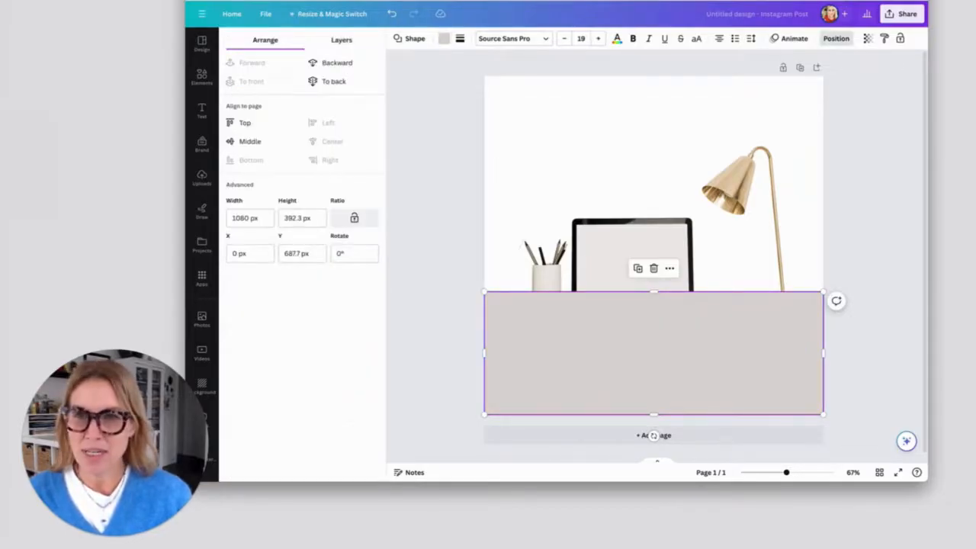
left_click(340, 40)
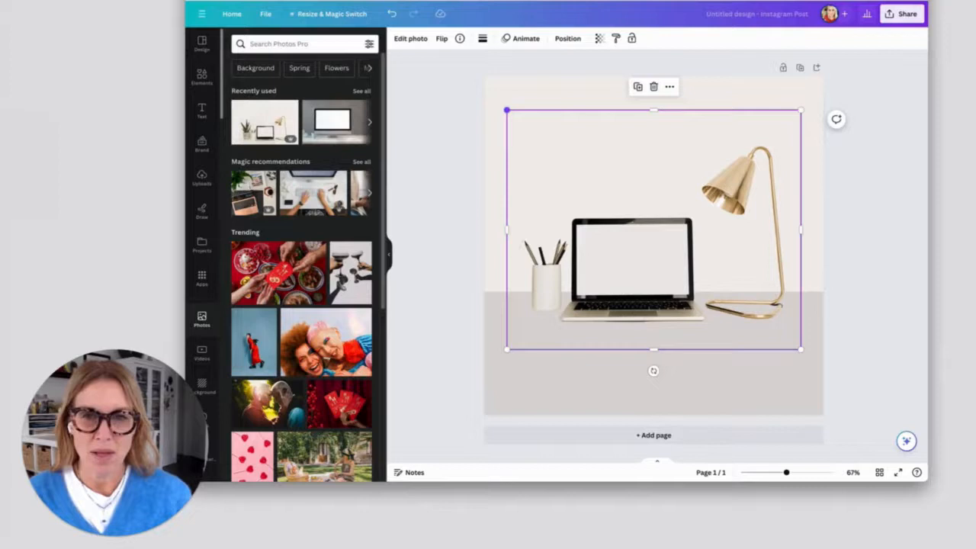
Apply the Astro filter to the desk photo at reduced intensity.
left_click(411, 38)
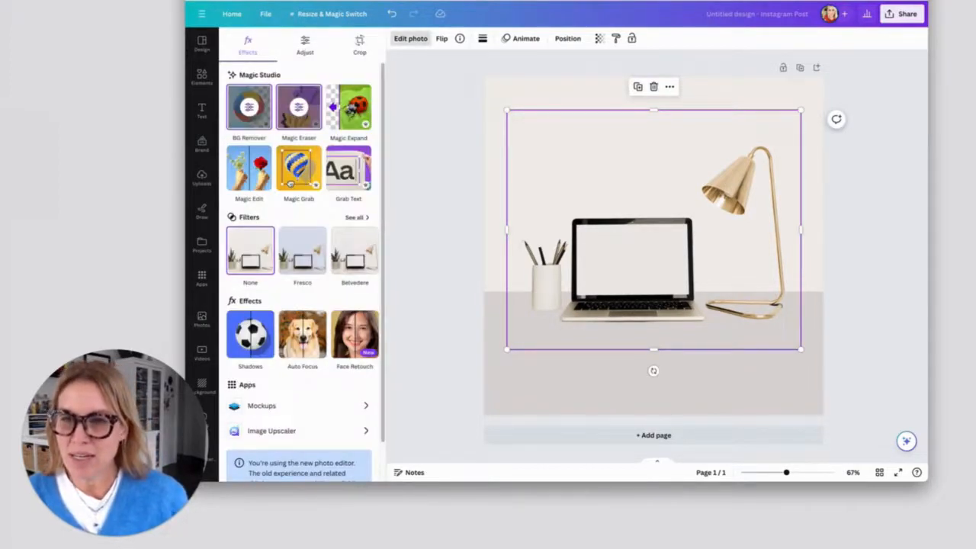
left_click(356, 216)
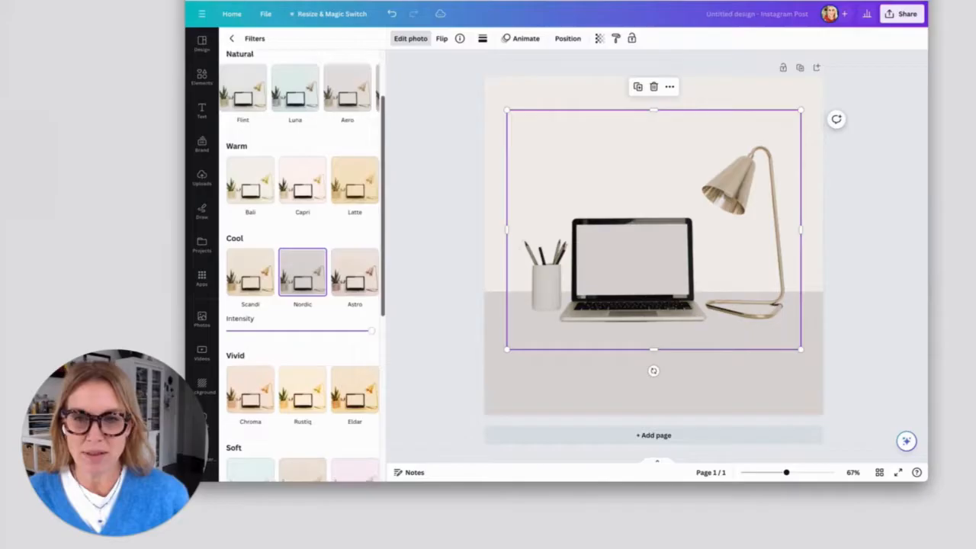
scroll("down", 3)
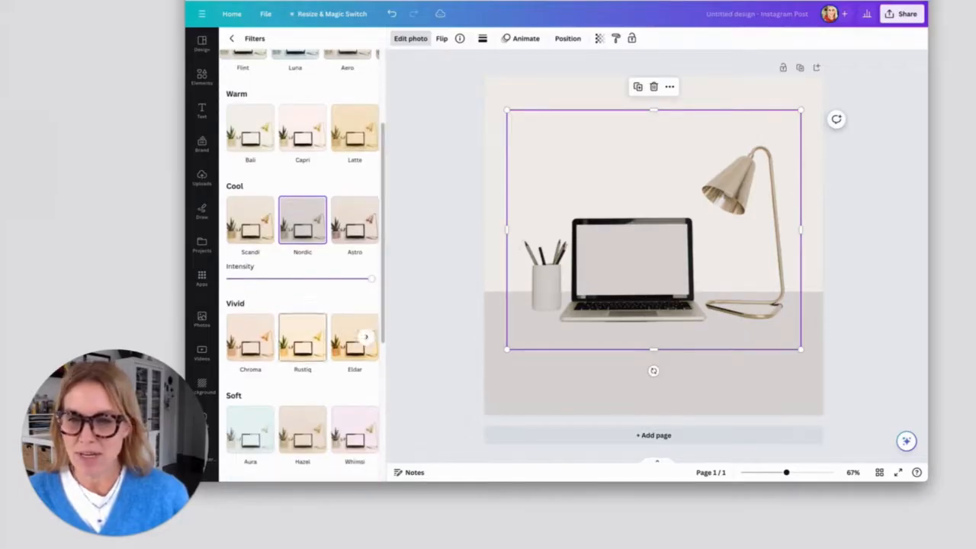
scroll("down", 3)
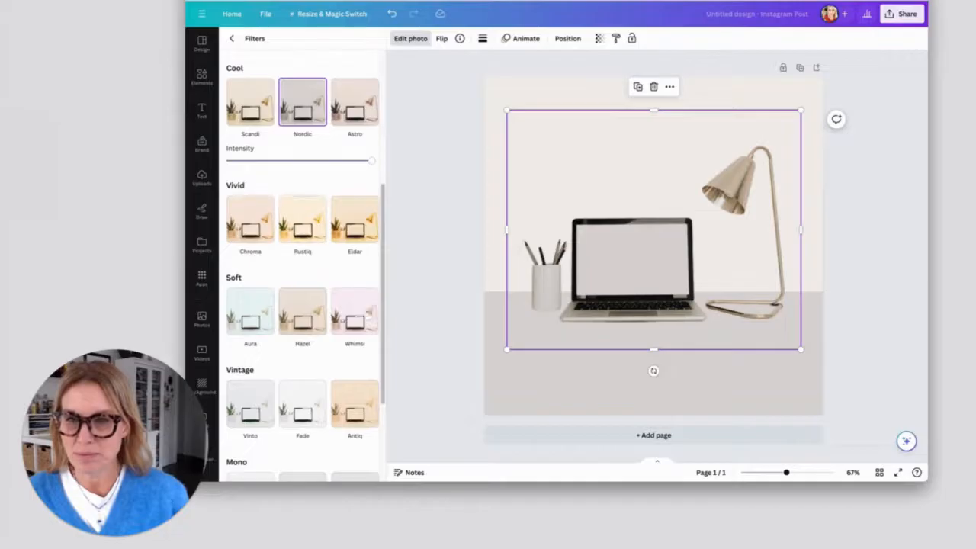
left_click(354, 101)
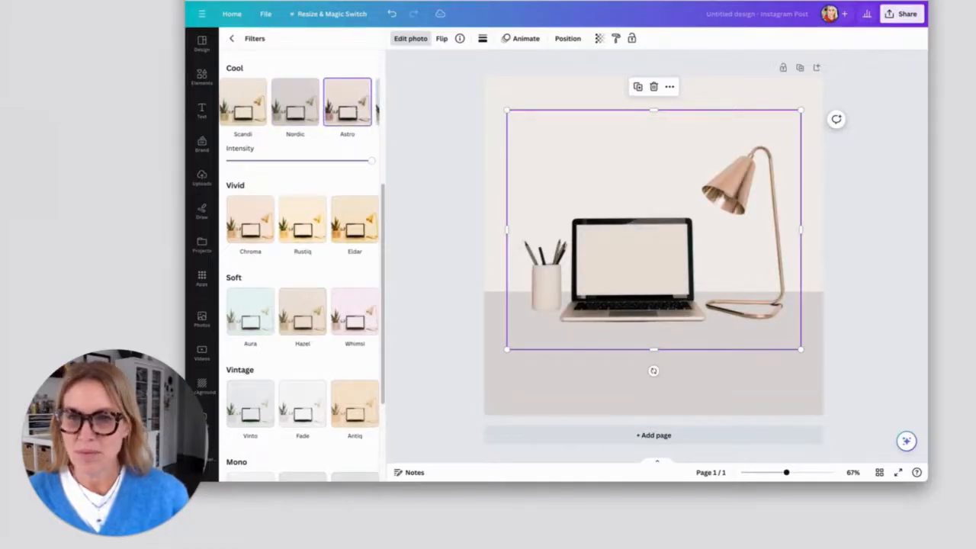
left_click_drag(372, 160, 297, 160)
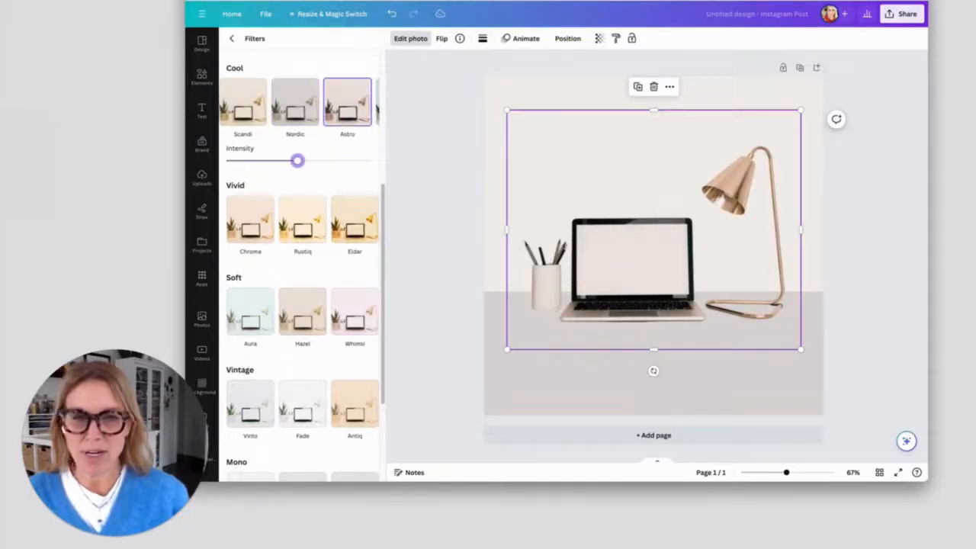
left_click_drag(297, 160, 277, 160)
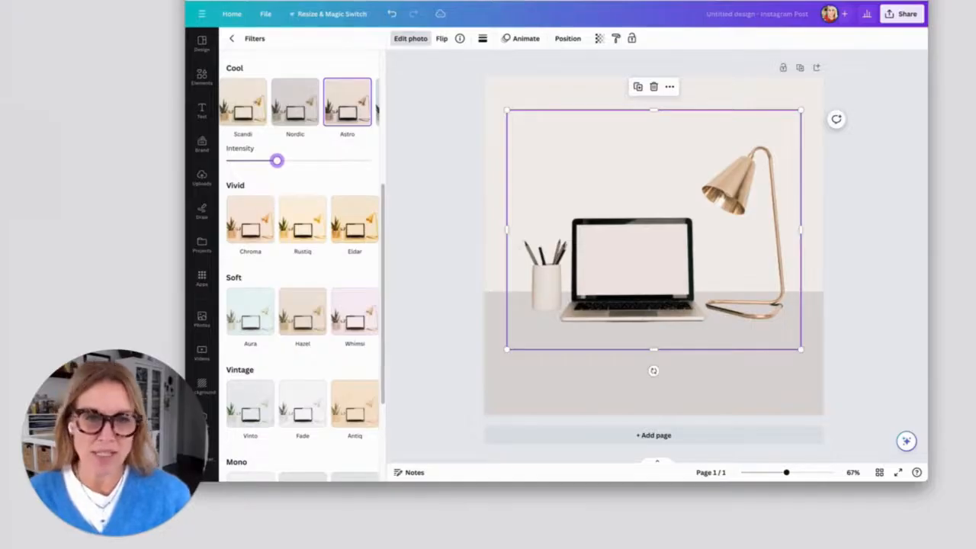
left_click_drag(277, 161, 318, 161)
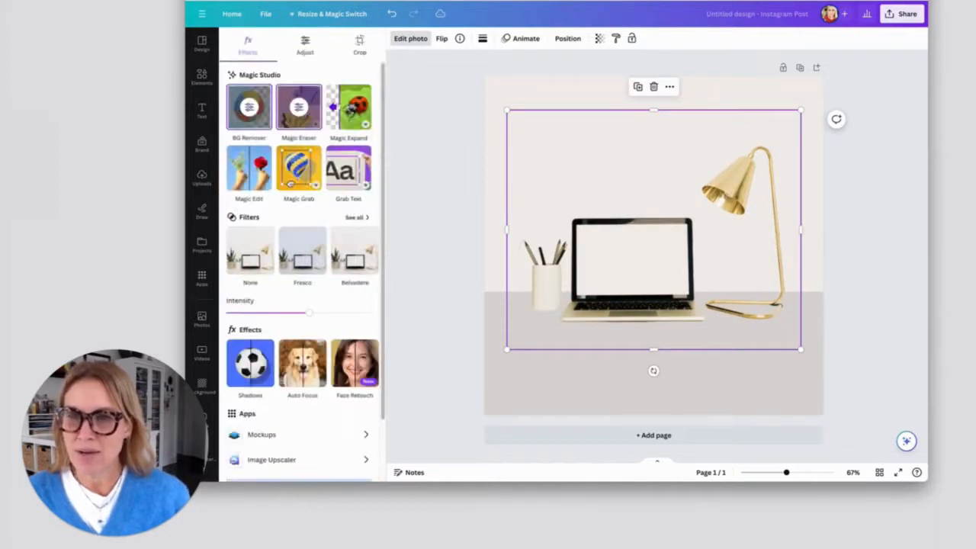
Adjust the photo's temperature and raise its brightness, then finish editing.
left_click(305, 42)
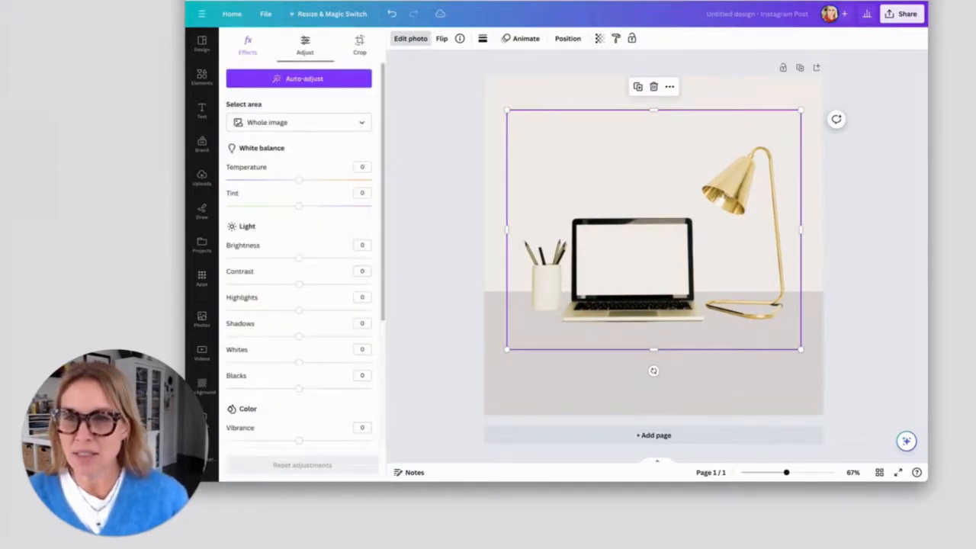
left_click_drag(299, 180, 305, 180)
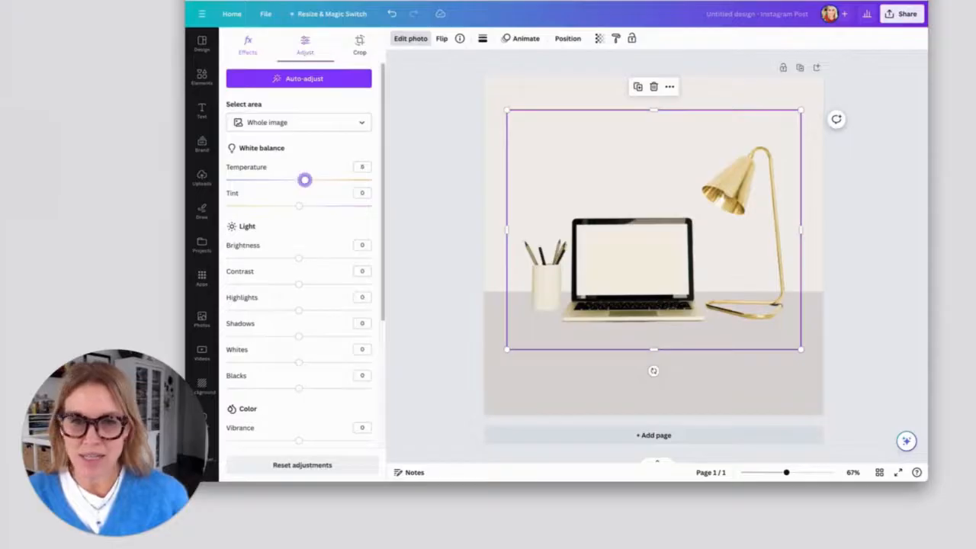
left_click_drag(305, 180, 281, 180)
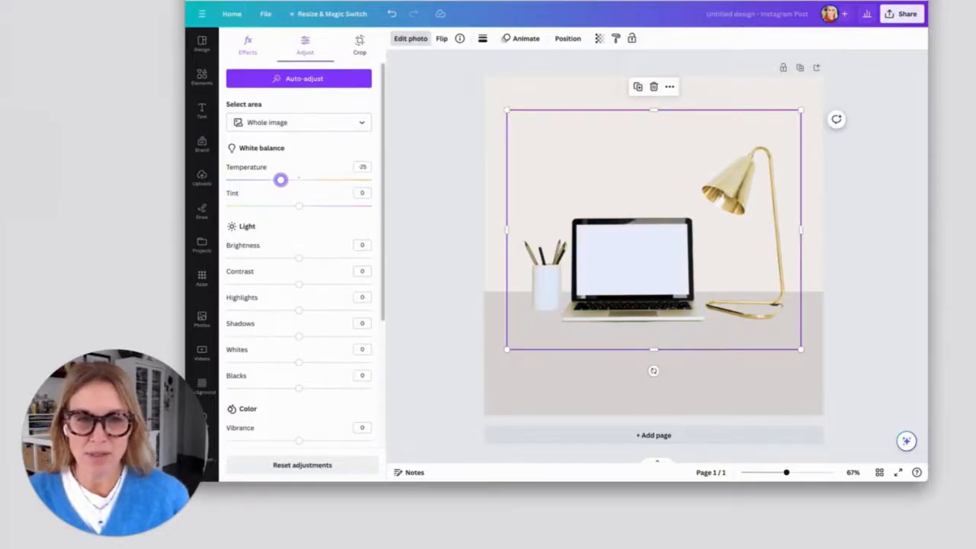
left_click_drag(280, 180, 276, 180)
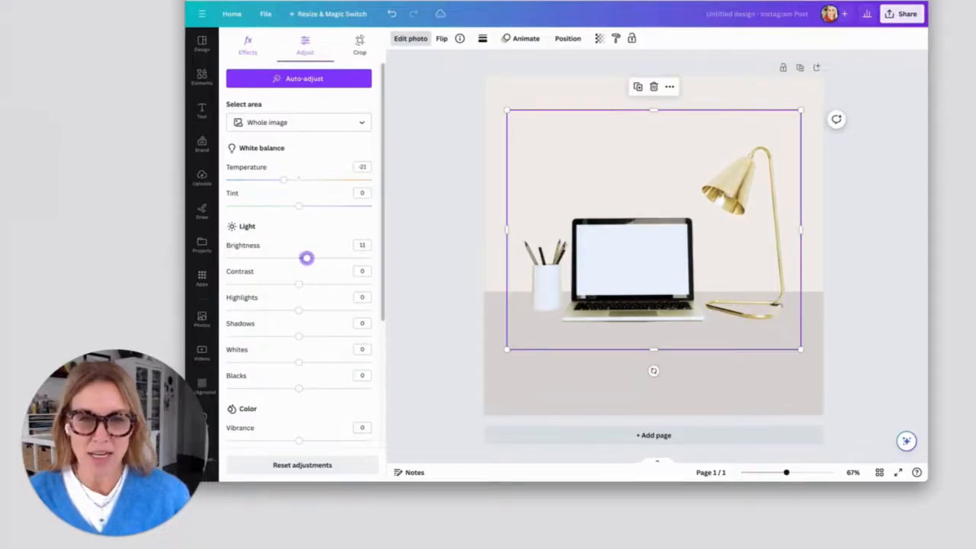
left_click_drag(306, 258, 310, 258)
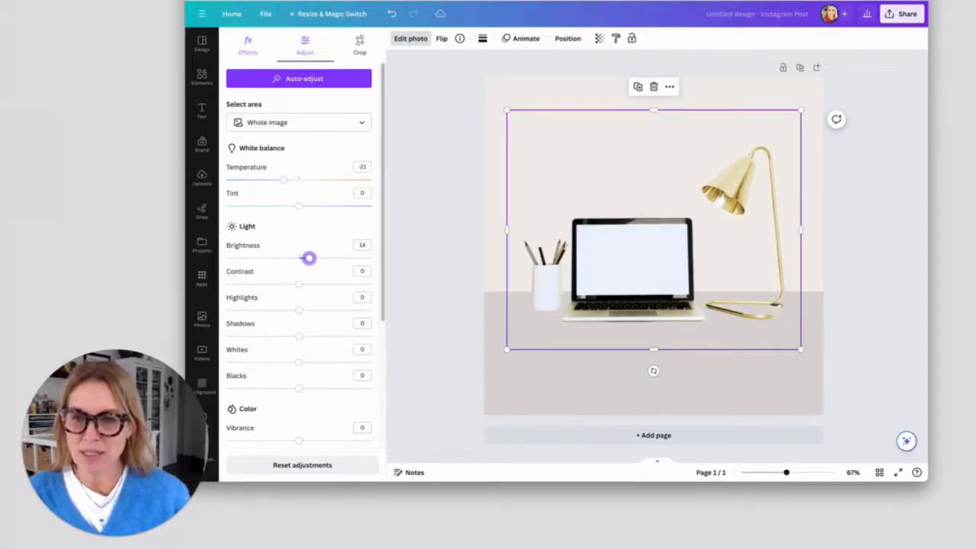
scroll("down", 3)
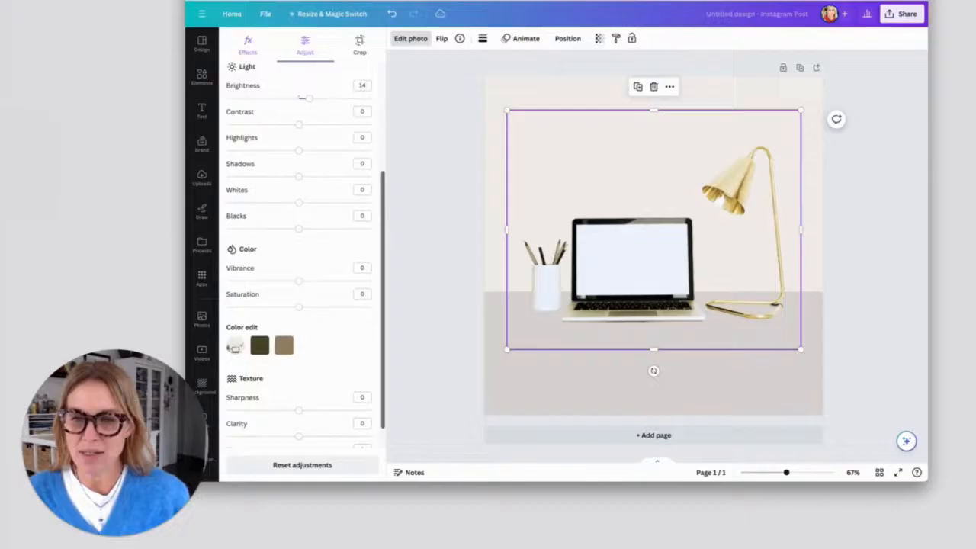
left_click(202, 320)
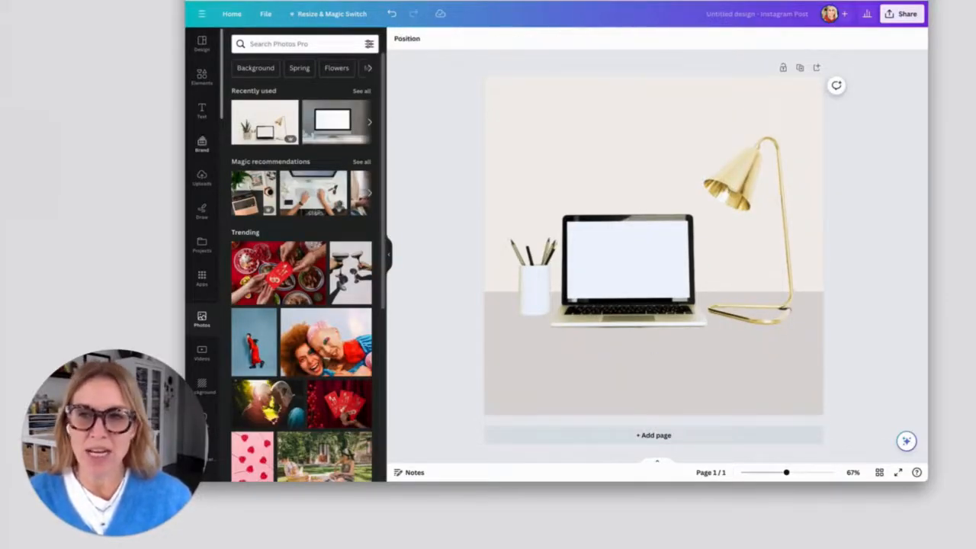
Add a heading with subheading at the top of the post.
left_click(202, 110)
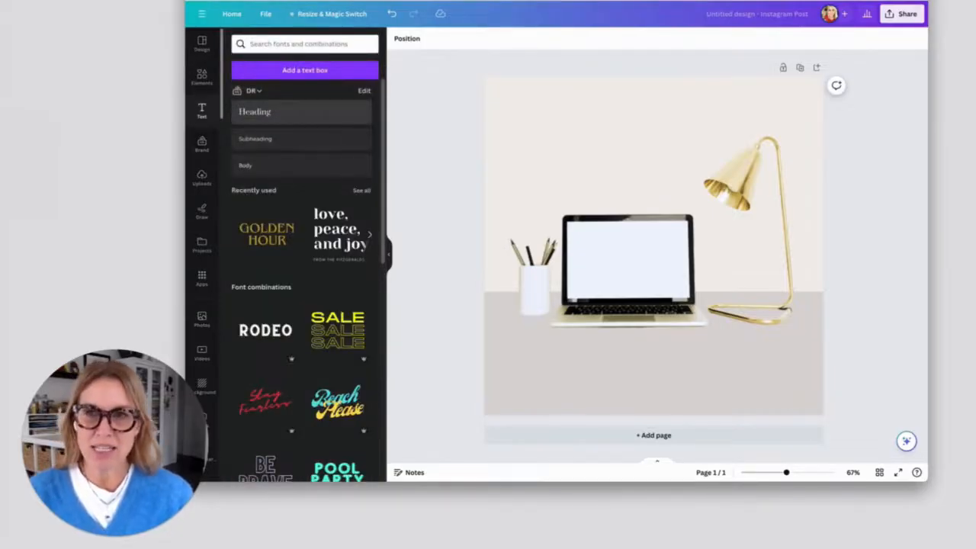
left_click(255, 111)
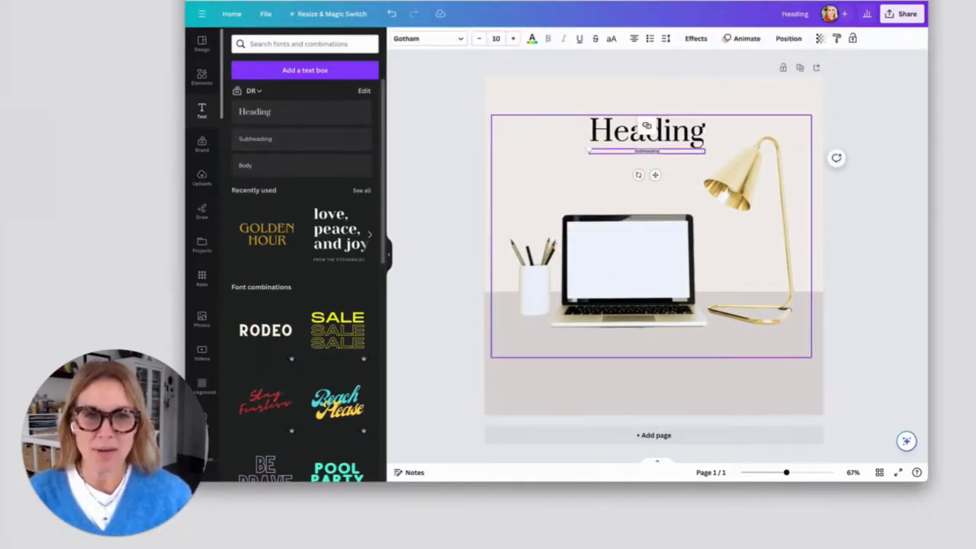
left_click(513, 38)
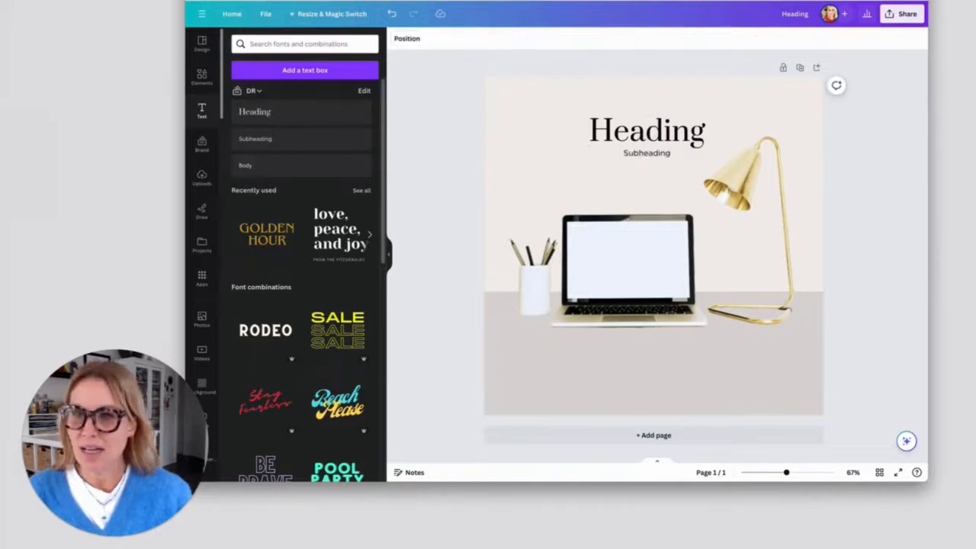
Place the 'deenarutter' brand logo beneath the desk scene.
left_click(202, 144)
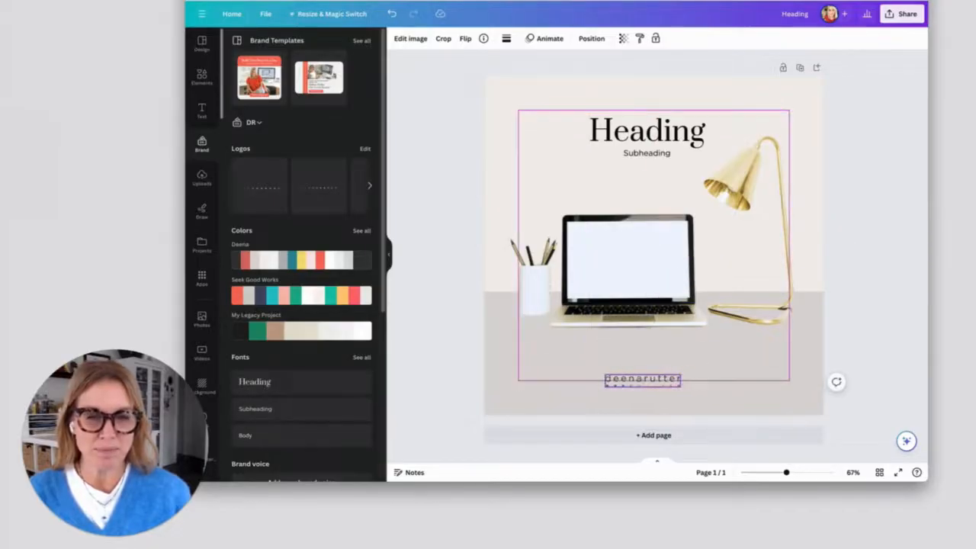
left_click(644, 228)
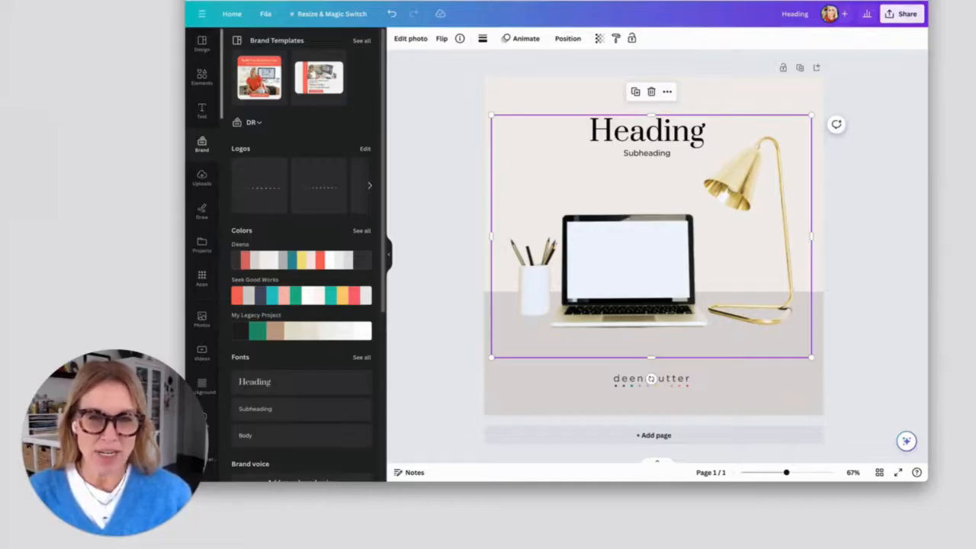
left_click(201, 76)
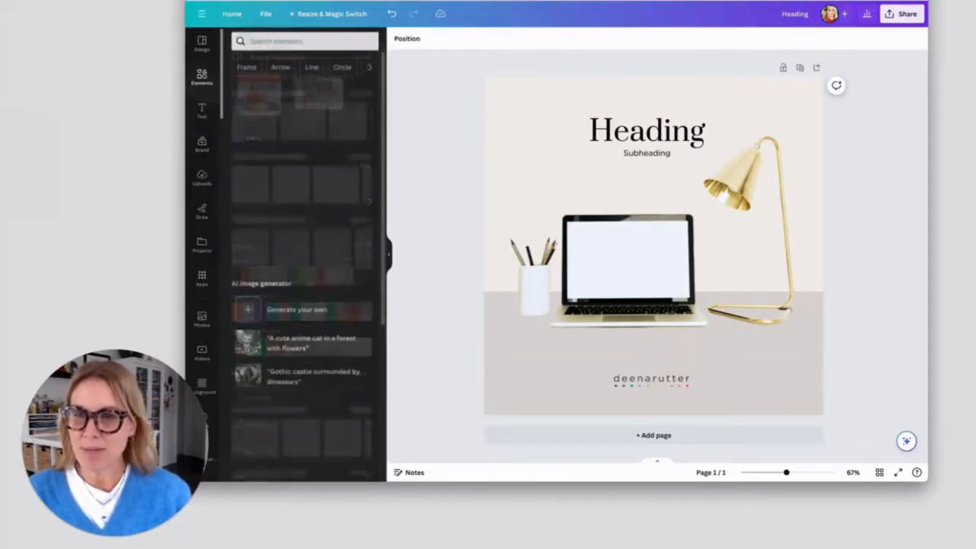
Place a 'grid' frame on the laptop screen and fill it with an uploaded document screenshot.
type("grid")
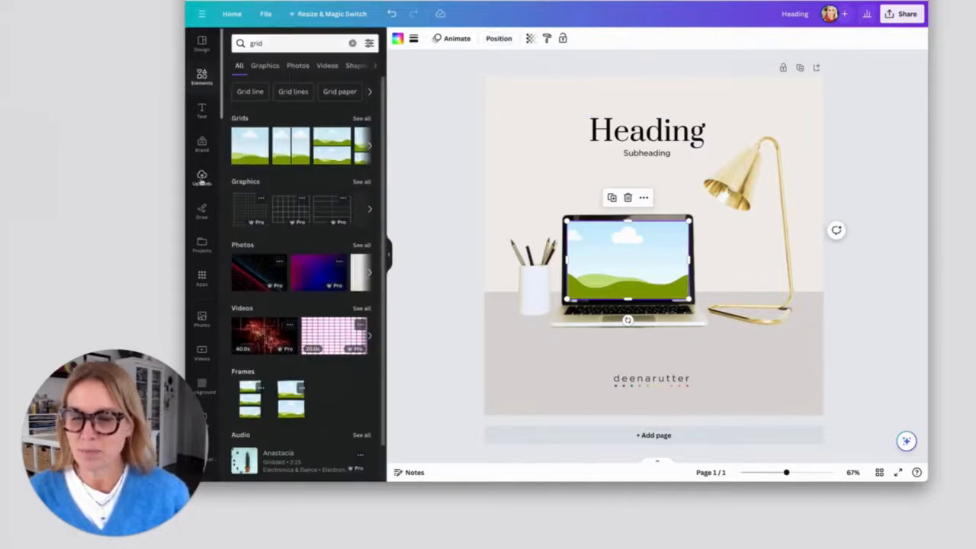
left_click(202, 175)
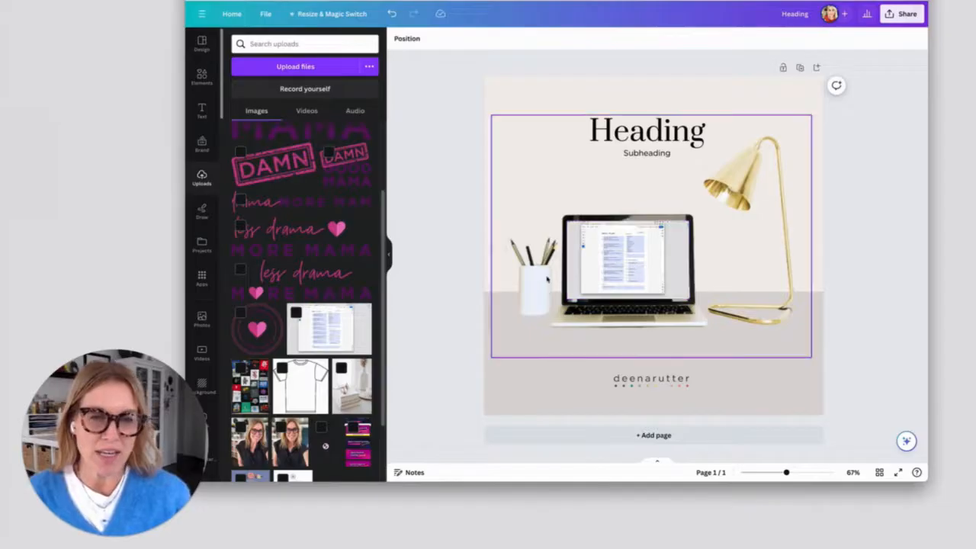
left_click(449, 302)
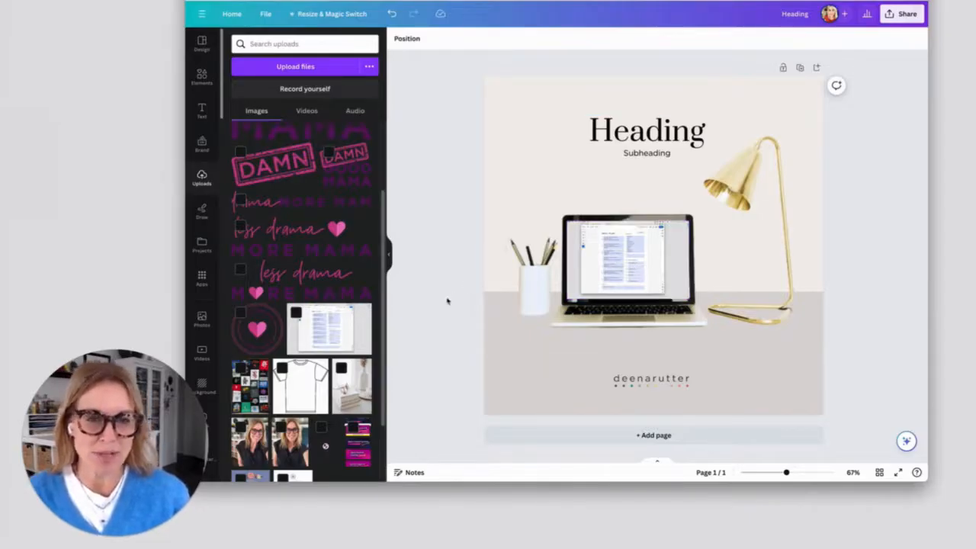
left_click(653, 244)
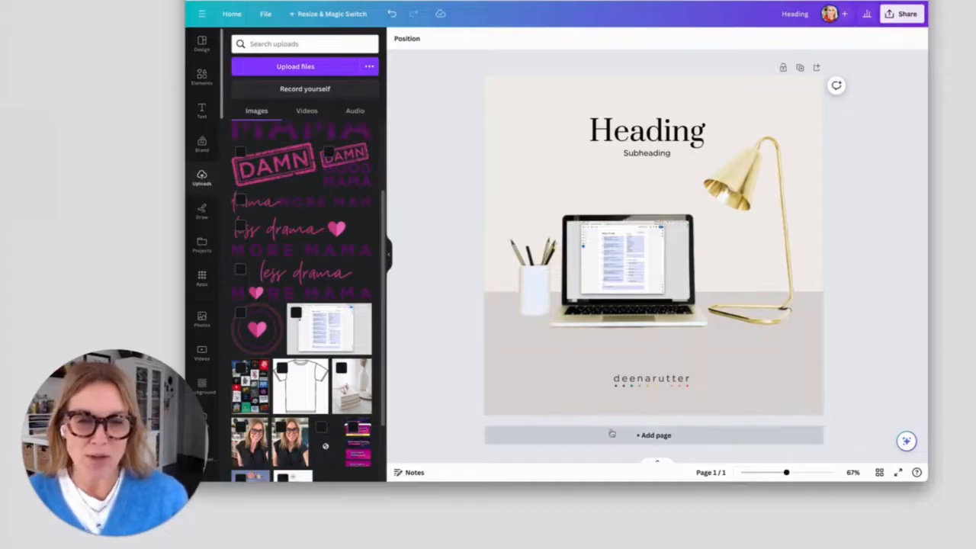
Add a second page with the desk photo and bring up its Crop > Expand options.
left_click(653, 435)
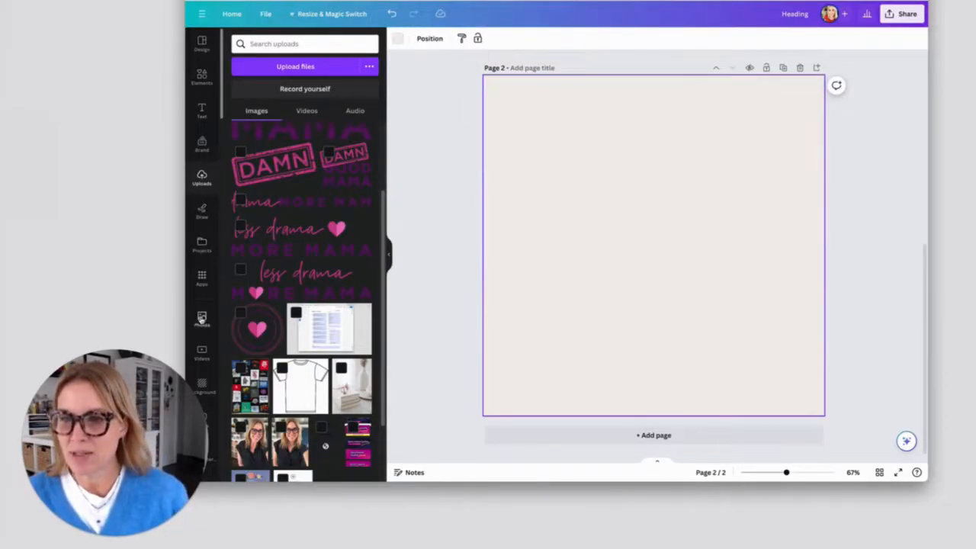
left_click(202, 316)
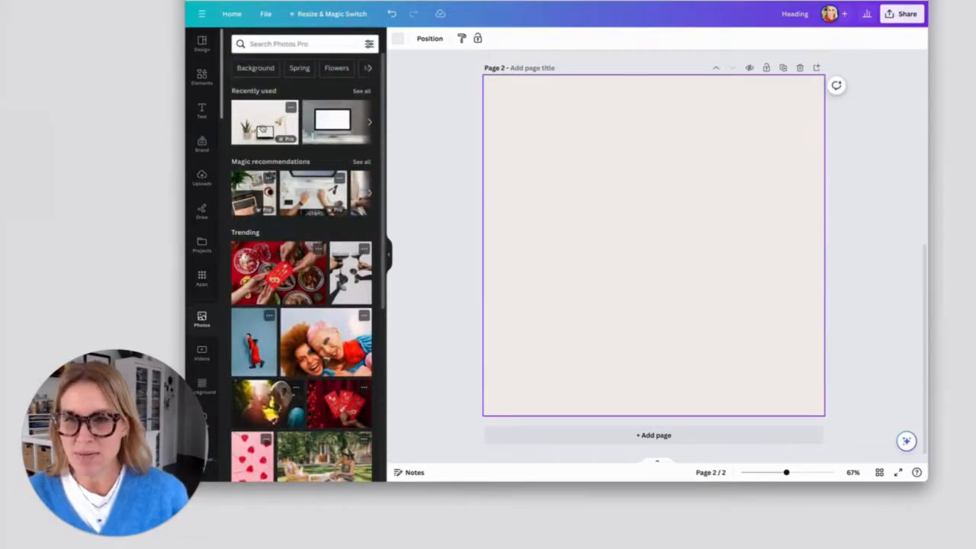
left_click(335, 123)
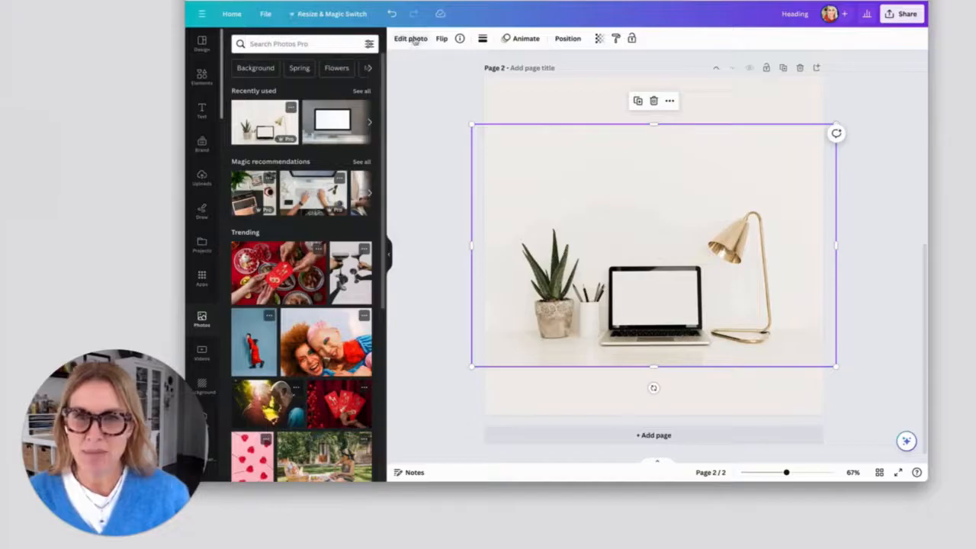
left_click(409, 39)
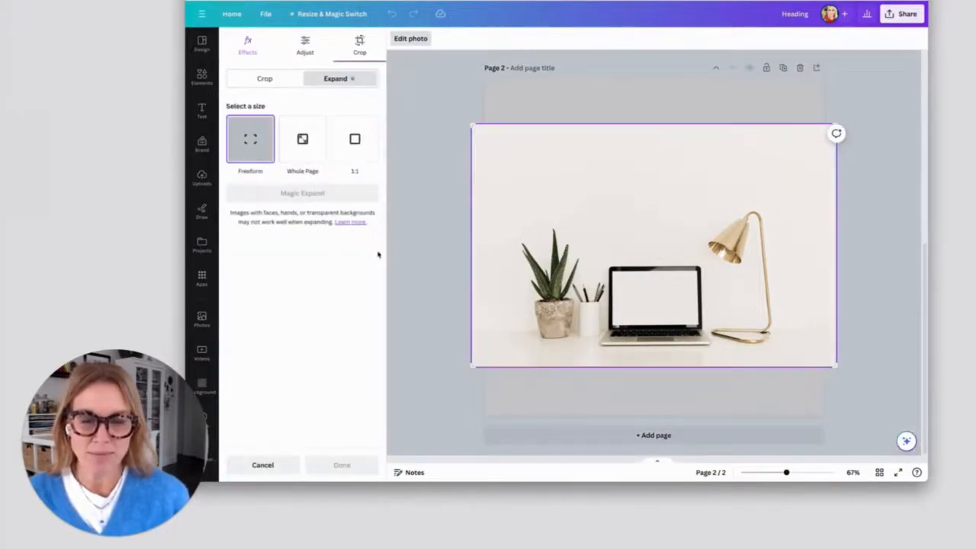
Magic Expand the photo to Whole Page, applying the third generated result.
left_click(302, 139)
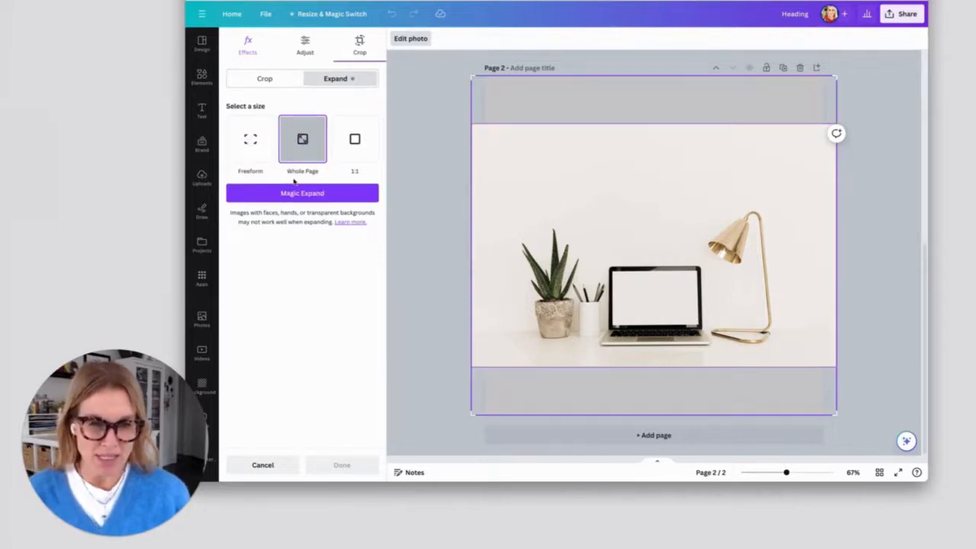
mouse_move(418, 171)
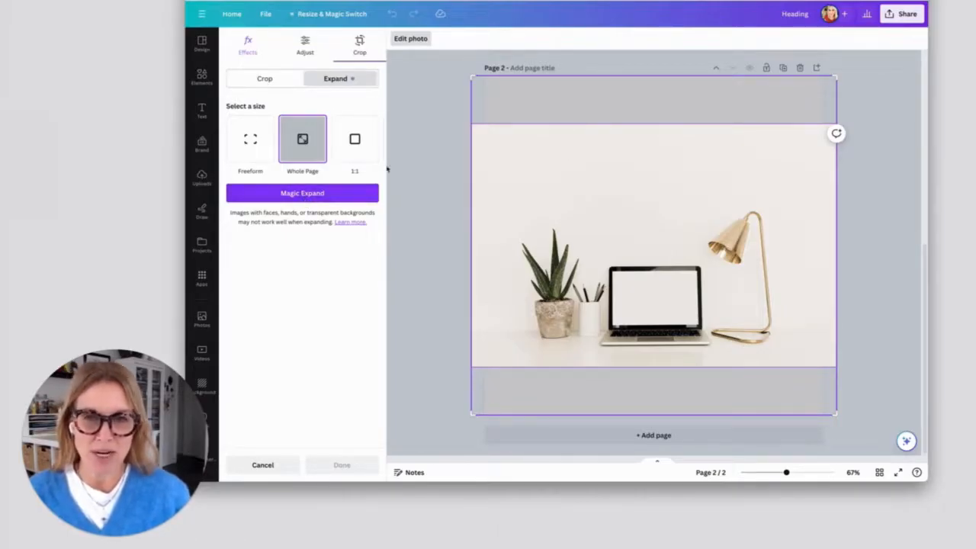
left_click(302, 192)
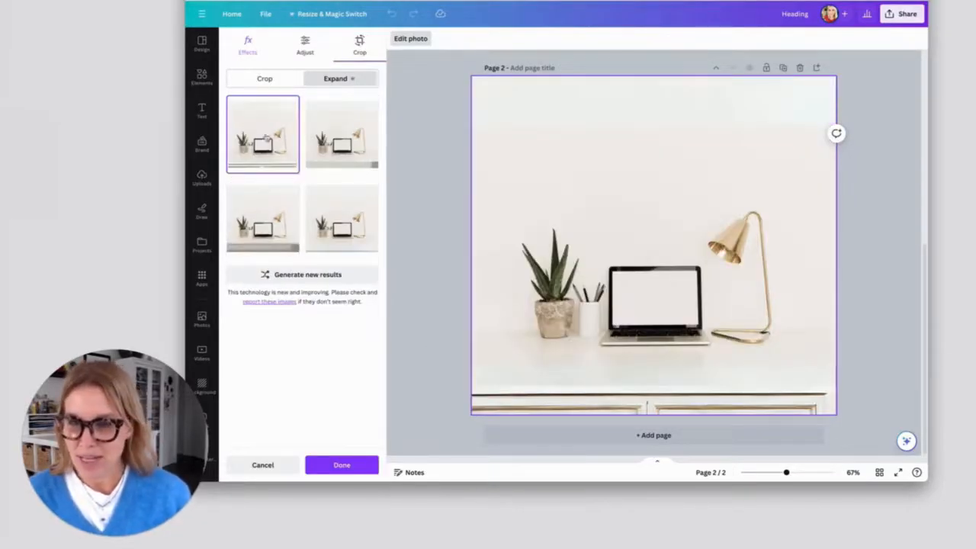
left_click(342, 134)
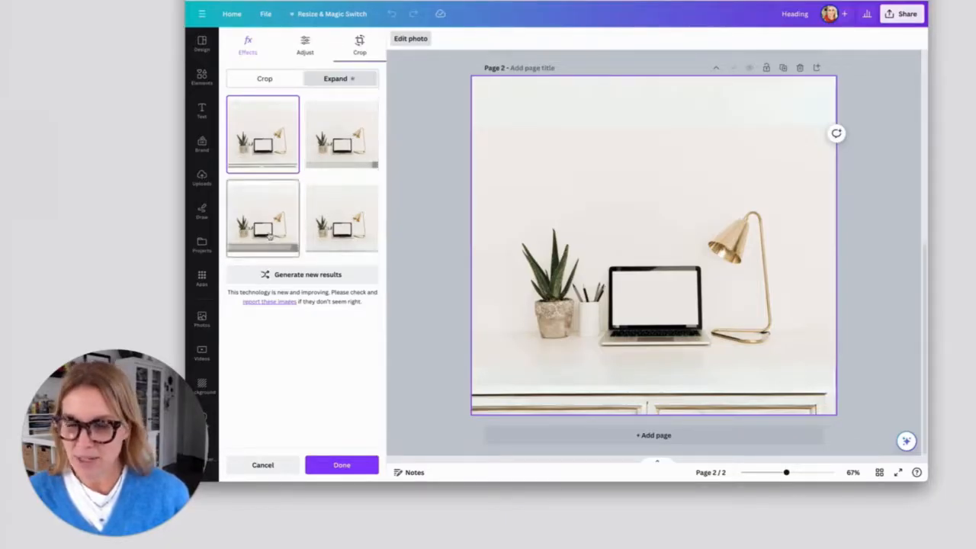
left_click(262, 220)
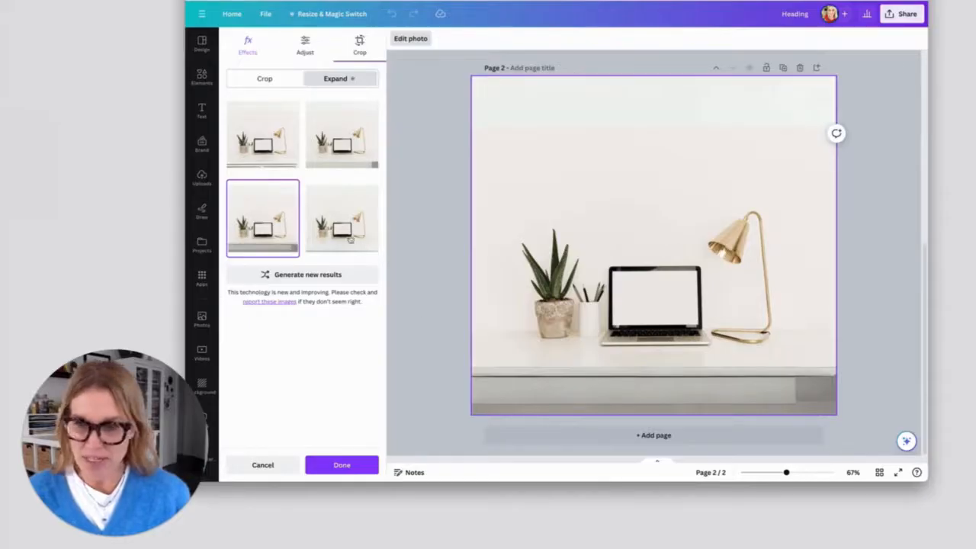
left_click(342, 219)
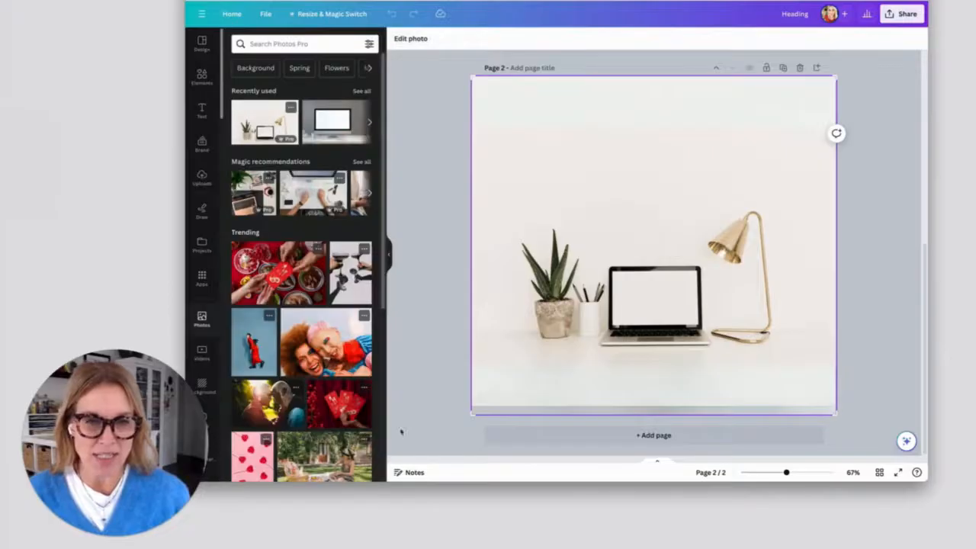
left_click(653, 252)
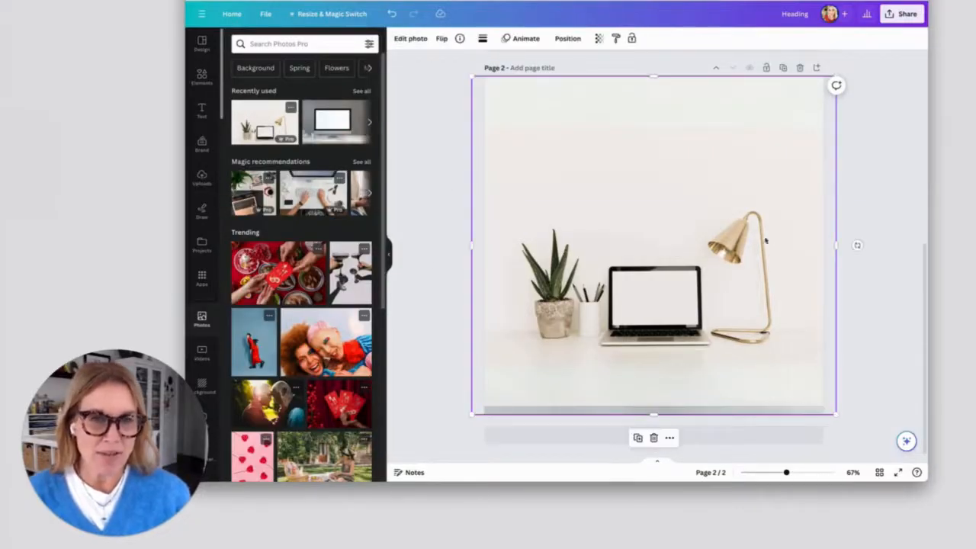
mouse_move(464, 208)
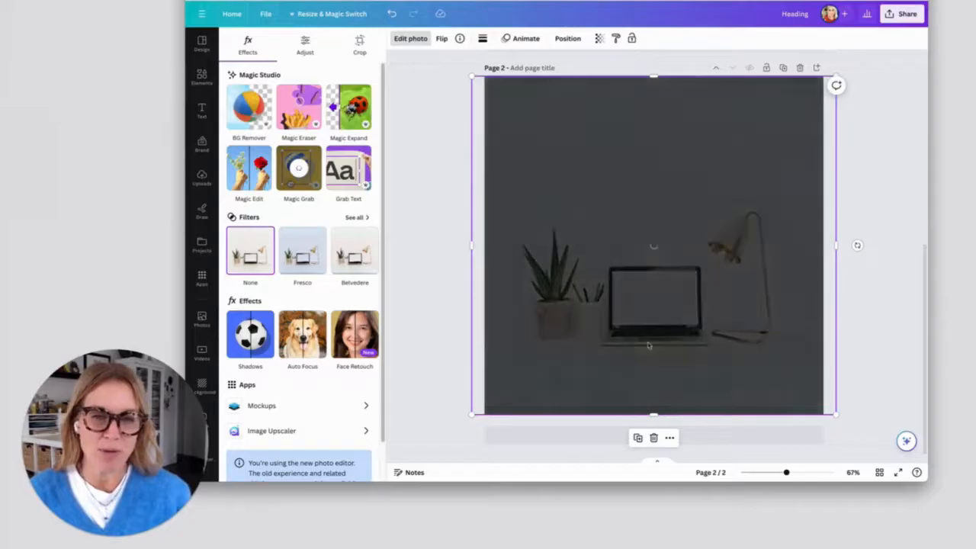
Run Magic Grab so the plant, pens, laptop and lamp become their own element.
left_click(249, 107)
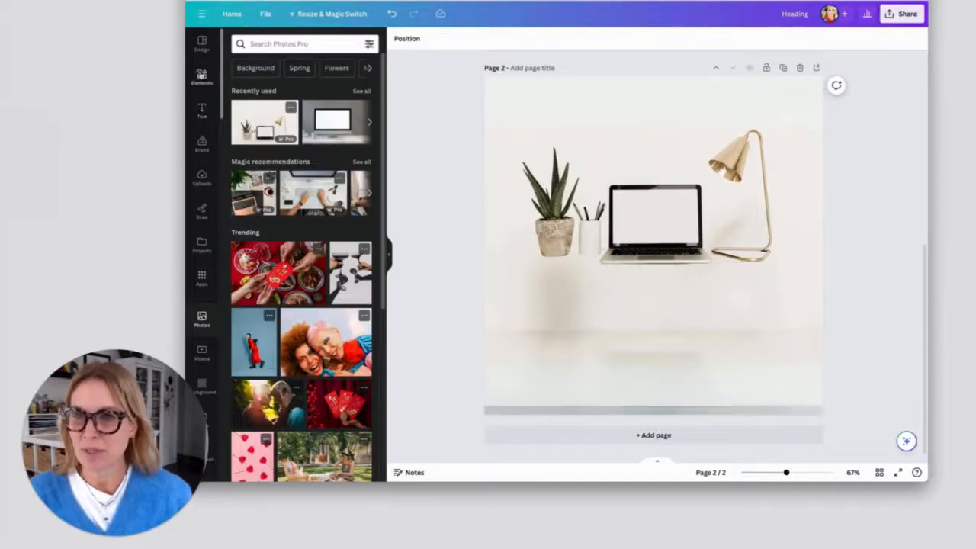
mouse_move(445, 110)
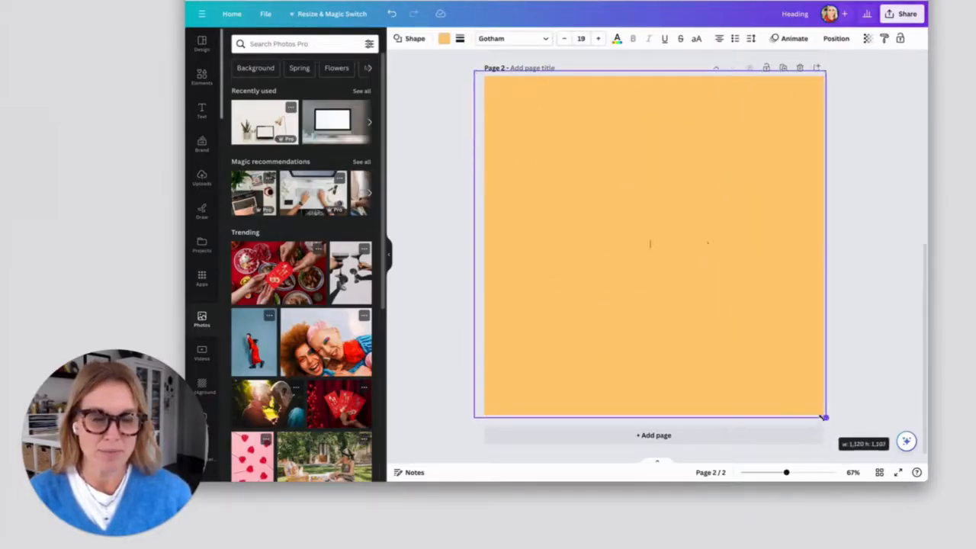
Add a light-grey square behind the grabbed objects via Layers and enlarge them across page 2.
left_click(339, 40)
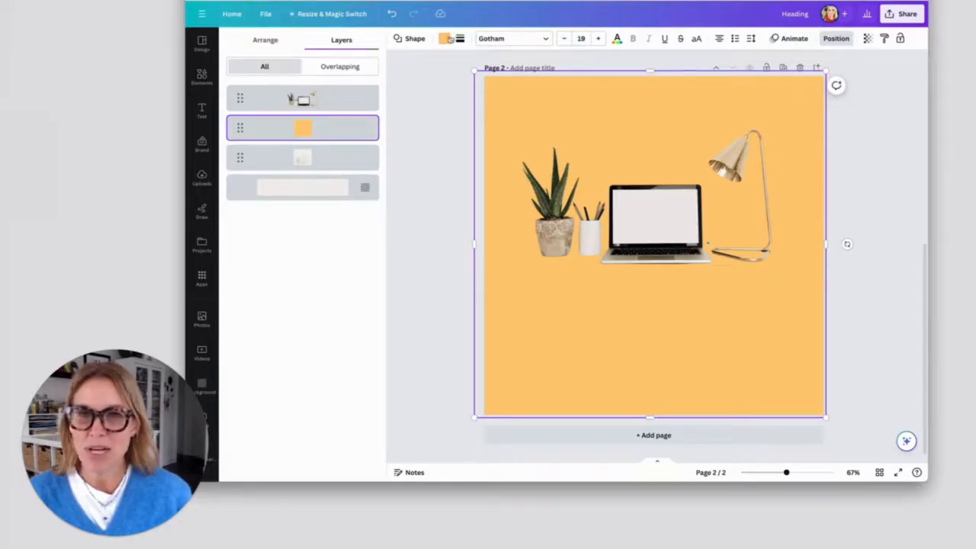
left_click(452, 38)
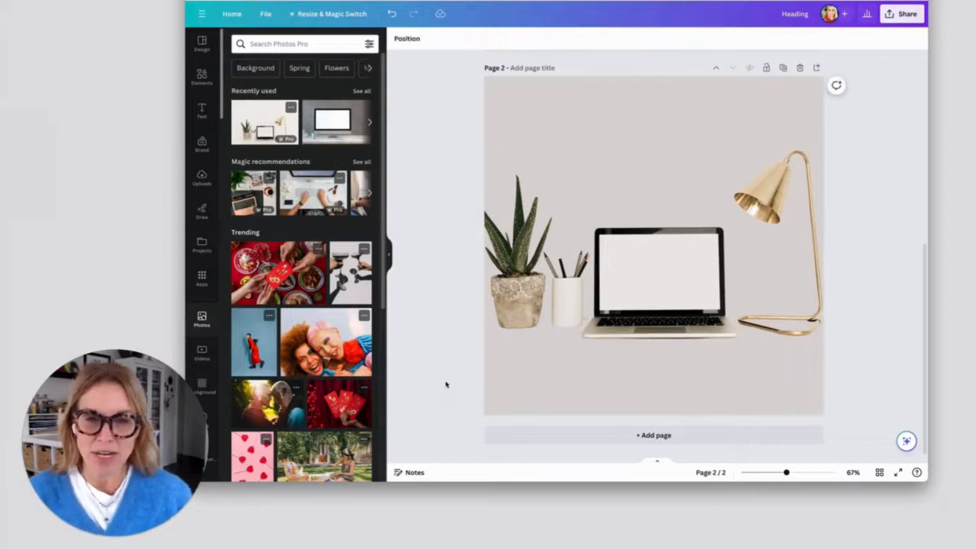
left_click(648, 252)
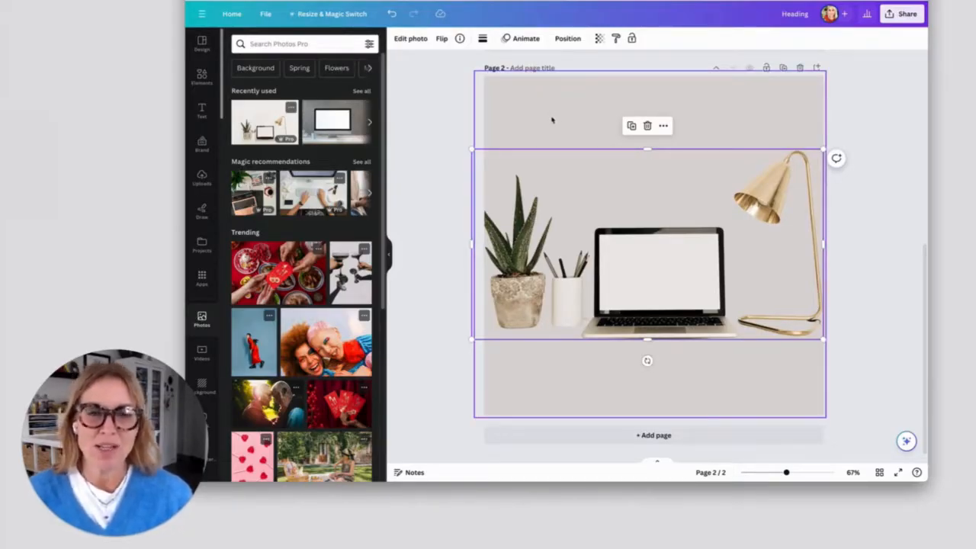
mouse_move(507, 155)
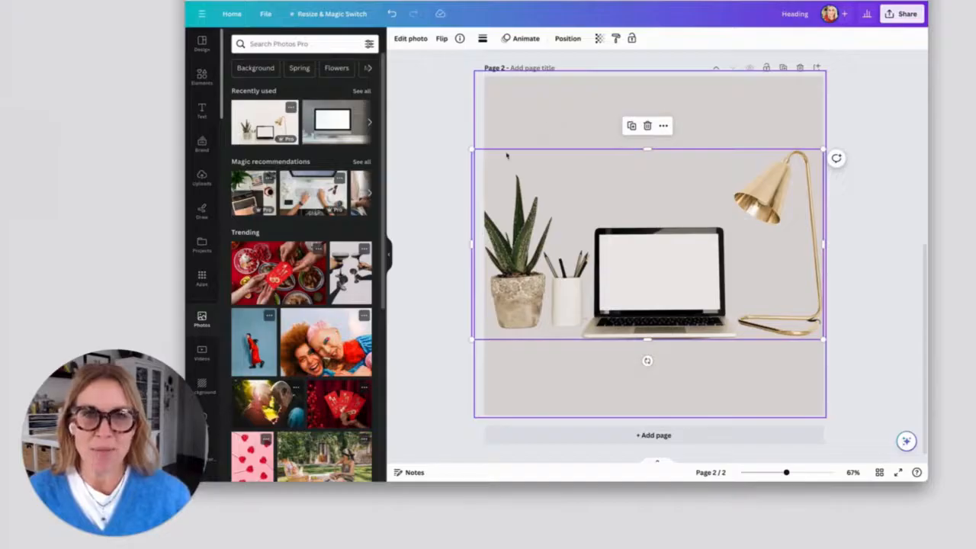